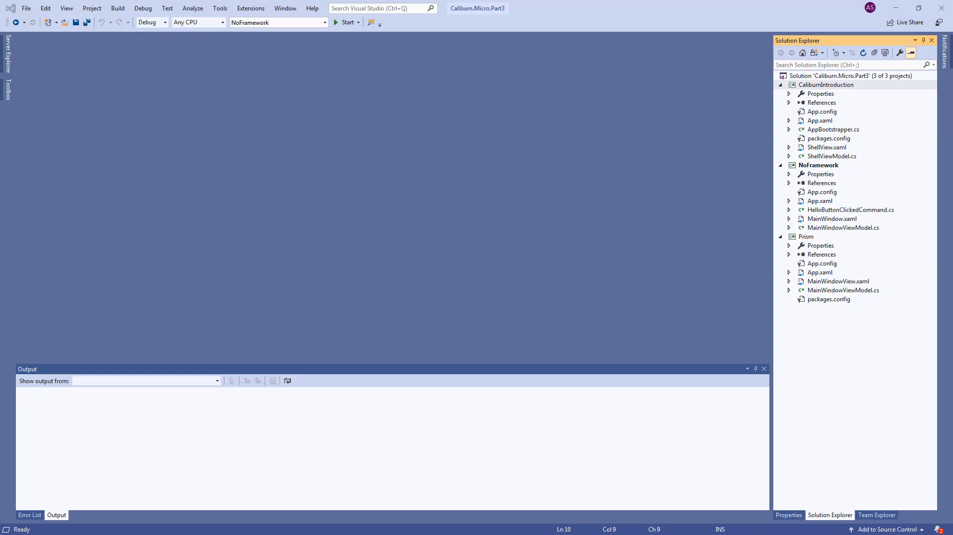
Step: Open NoFramework's MainWindow.xaml and MainWindowViewModel.cs and inspect the button and ButtonText property
click(832, 218)
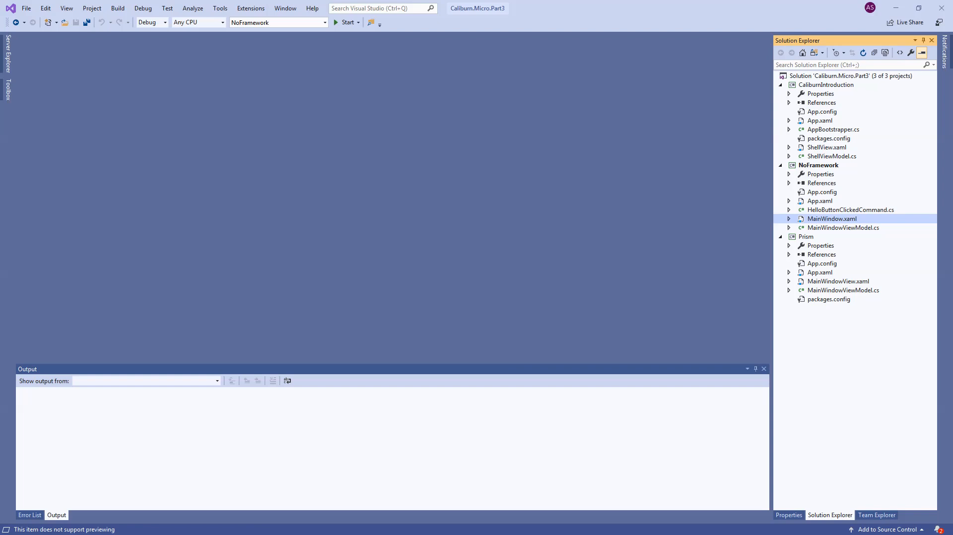
double_click(832, 218)
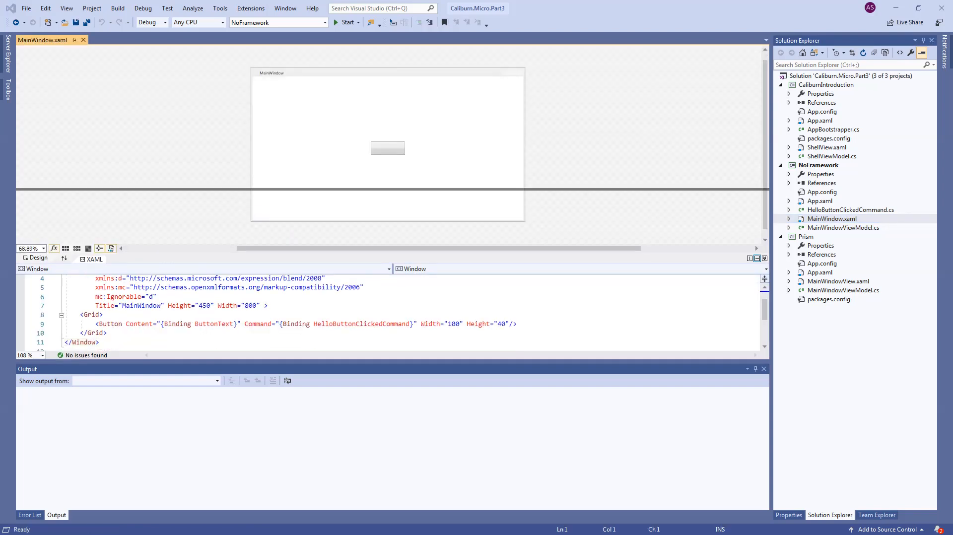
click(387, 148)
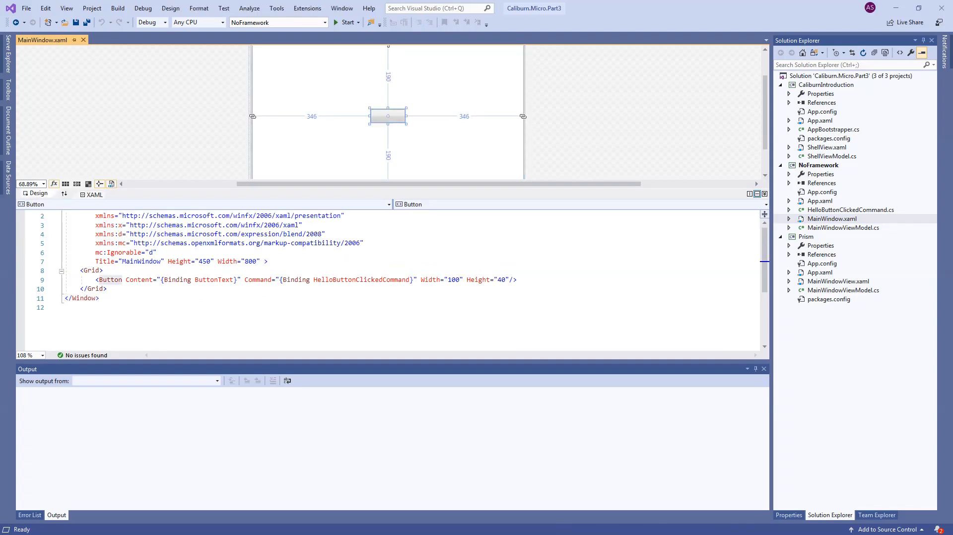
double_click(843, 227)
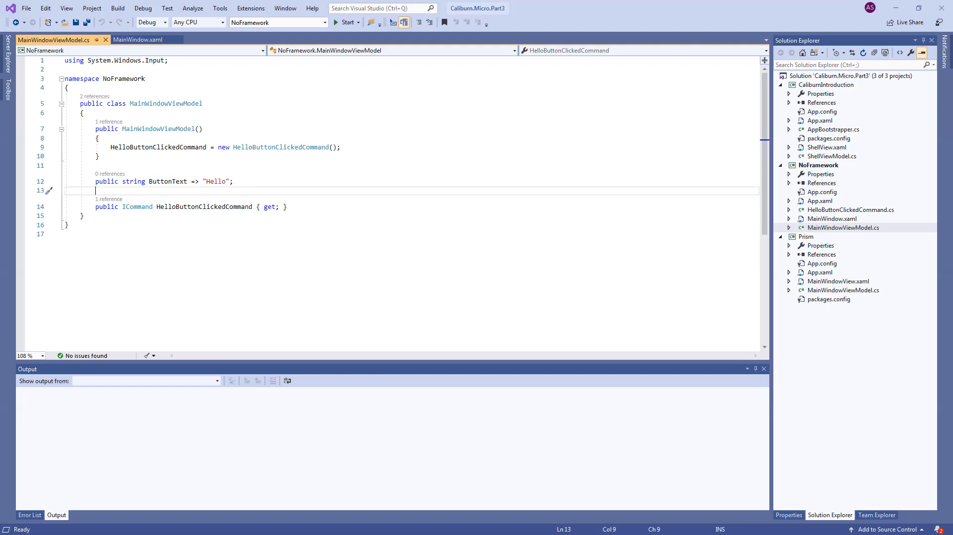
double_click(203, 207)
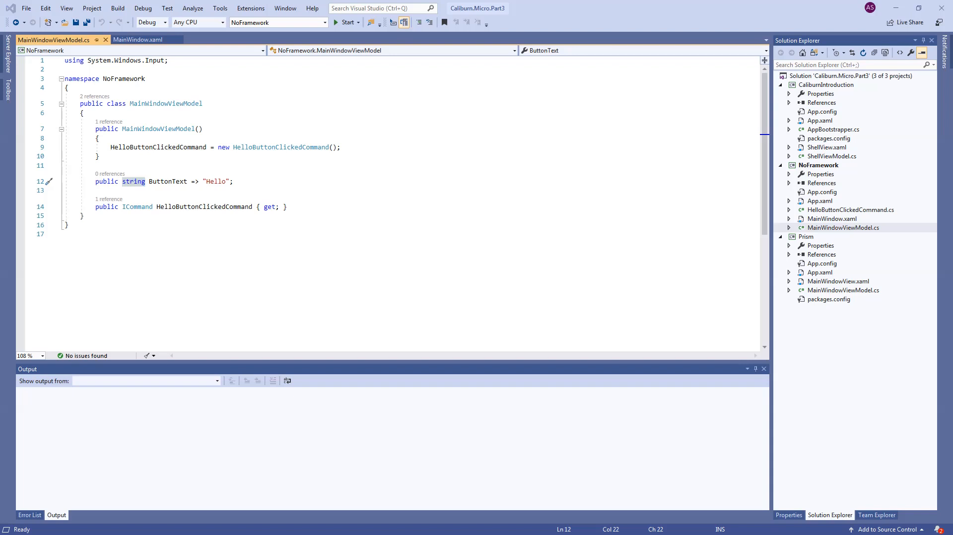
Step: Locate the HelloButtonClickedCommand binding in the markup and jump to its definition
click(137, 39)
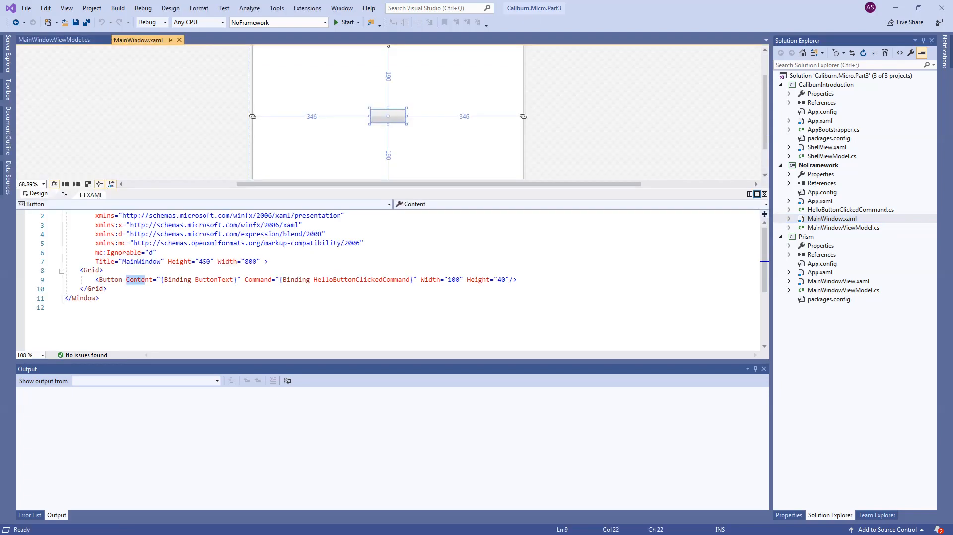
double_click(177, 280)
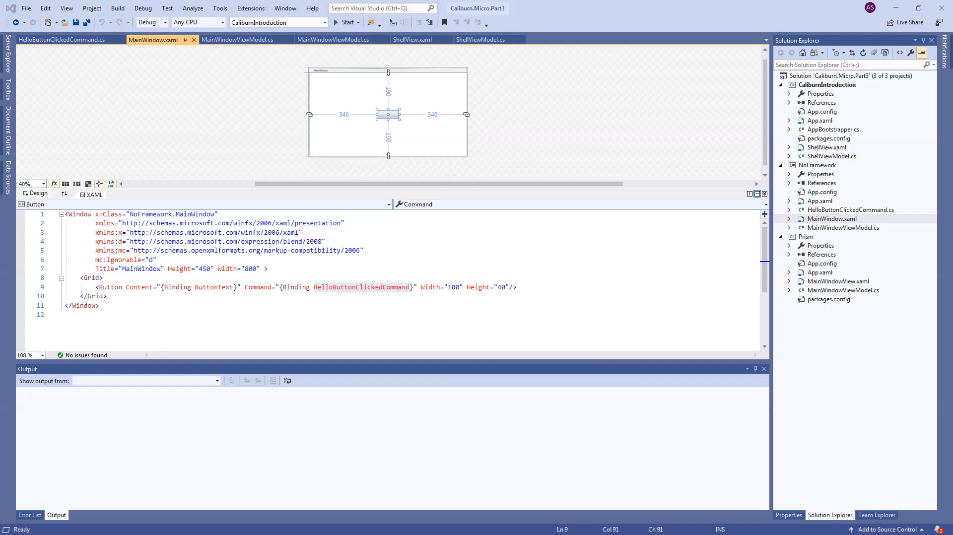
click(333, 40)
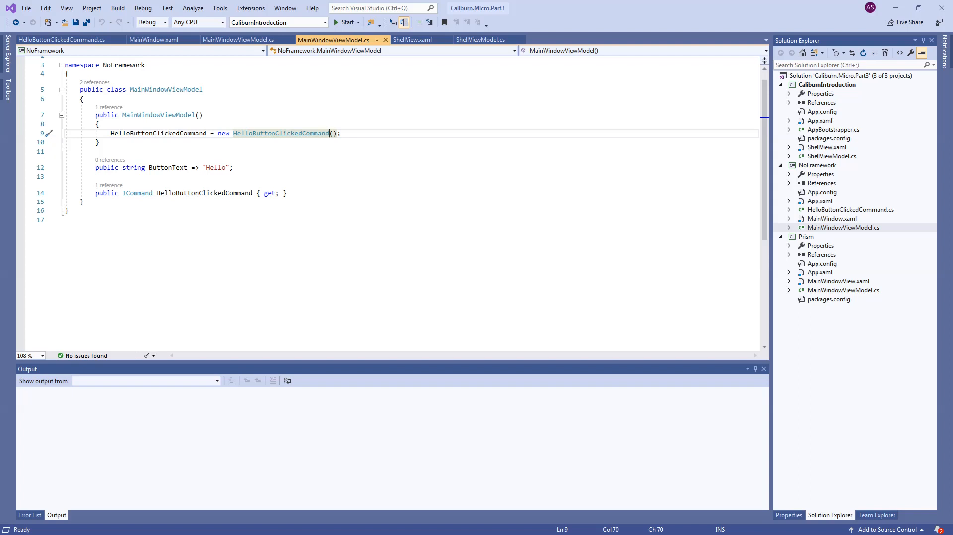
Step: Review HelloButtonClickedCommand implementing ICommand, then build and start the app
click(60, 40)
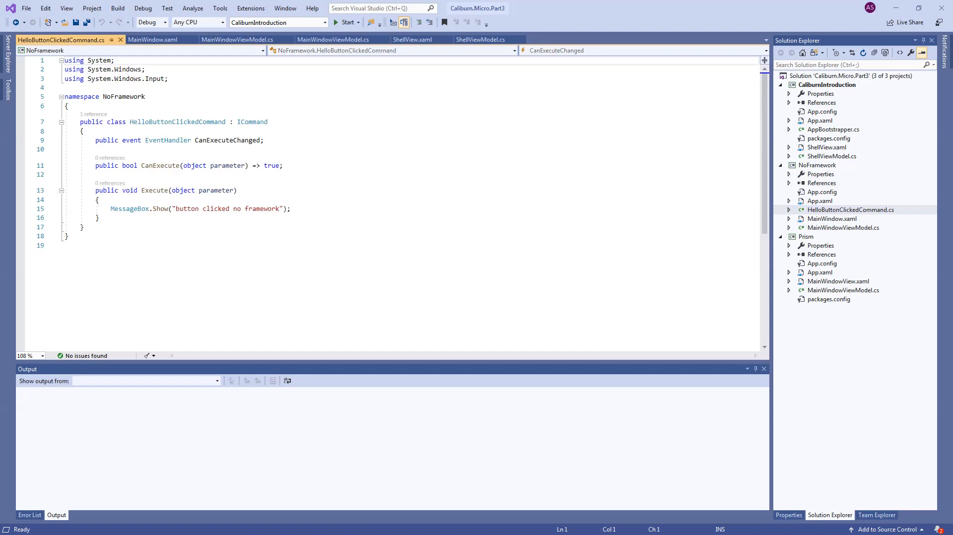
double_click(251, 122)
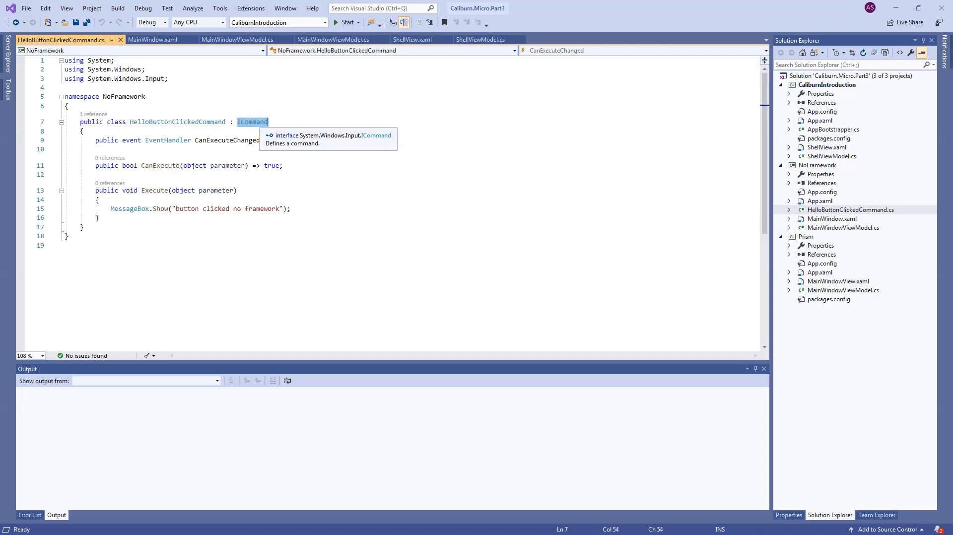
click(334, 40)
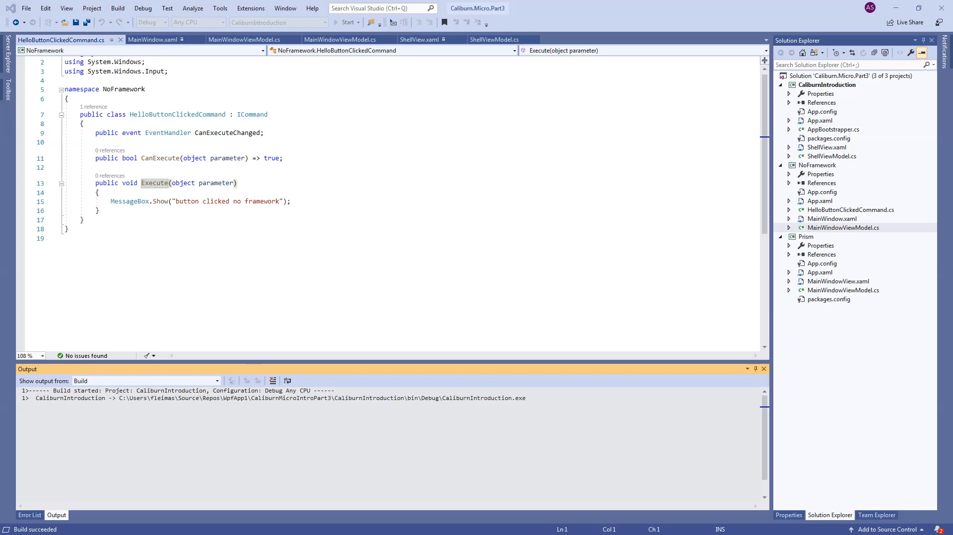
Step: Click Hello in the running NoFramework app, dismiss the 'button clicked no framework' message and close it
click(345, 23)
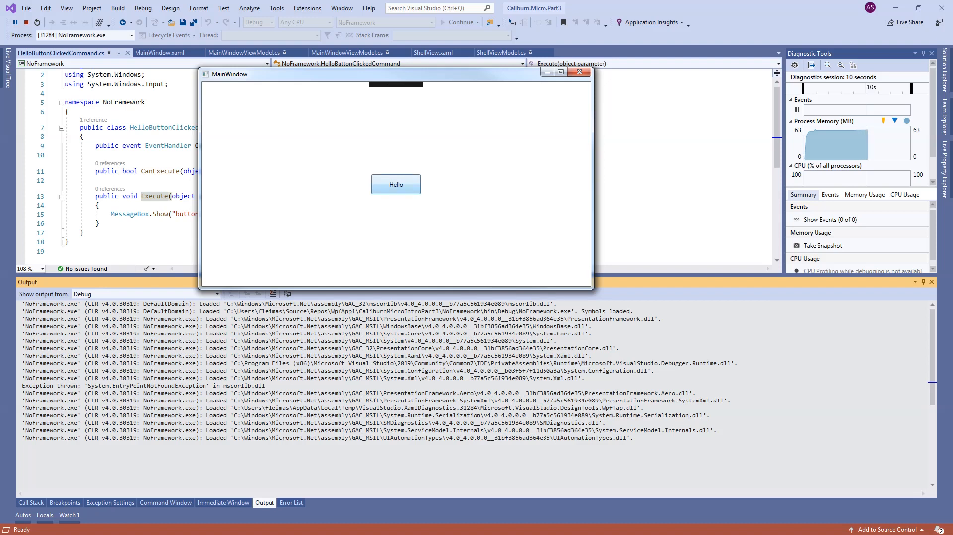
click(395, 185)
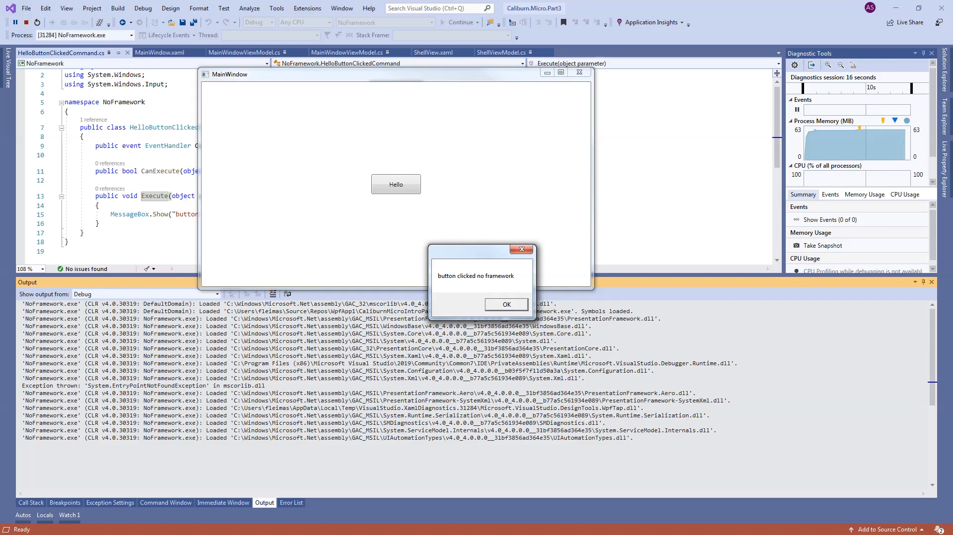
click(505, 304)
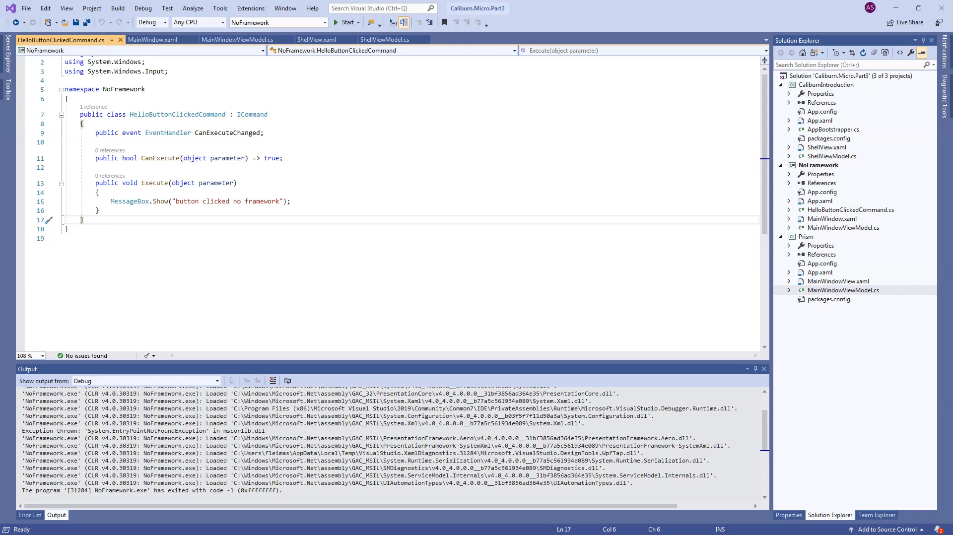
Step: Open Prism's MainWindowViewModel.cs and MainWindowView.xaml and inspect the HelloButtonClicked method
click(843, 290)
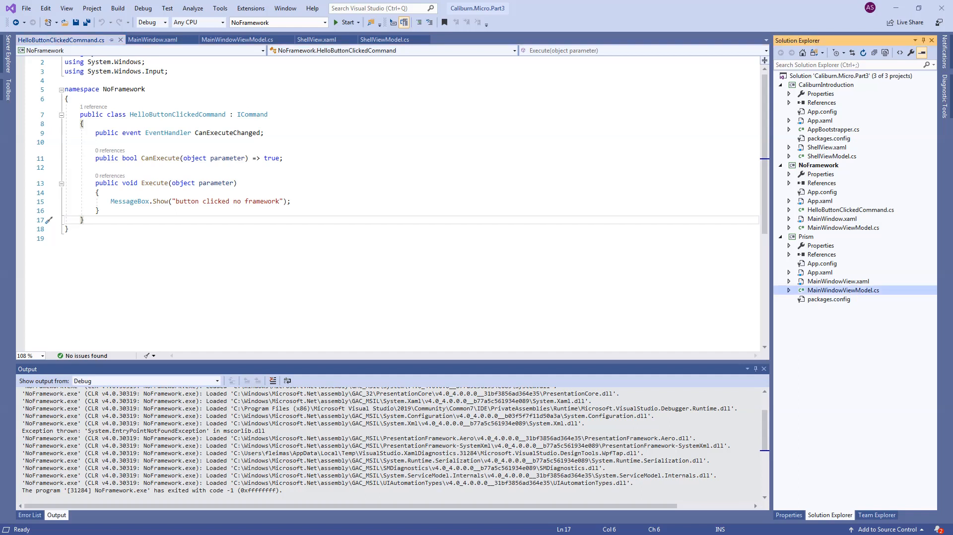
click(839, 281)
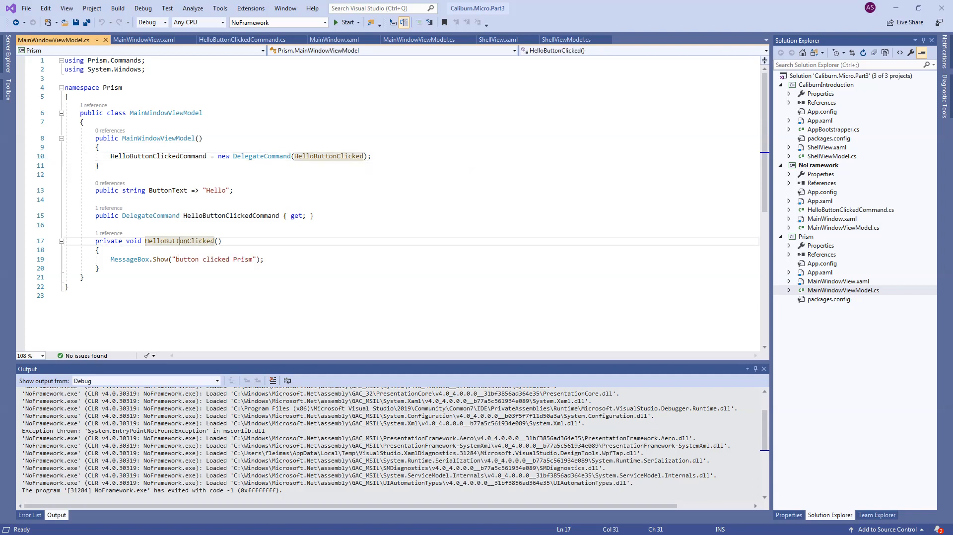
double_click(178, 241)
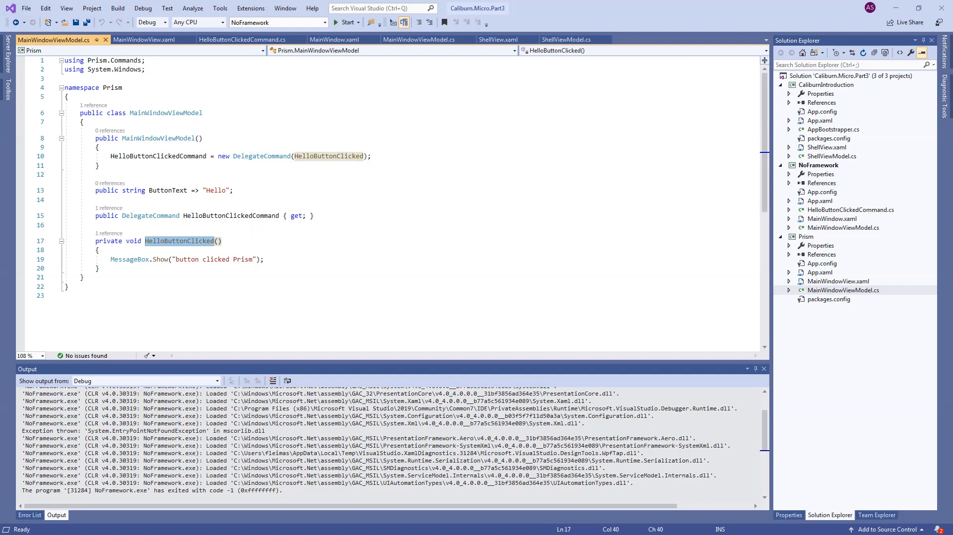
mouse_move(229, 215)
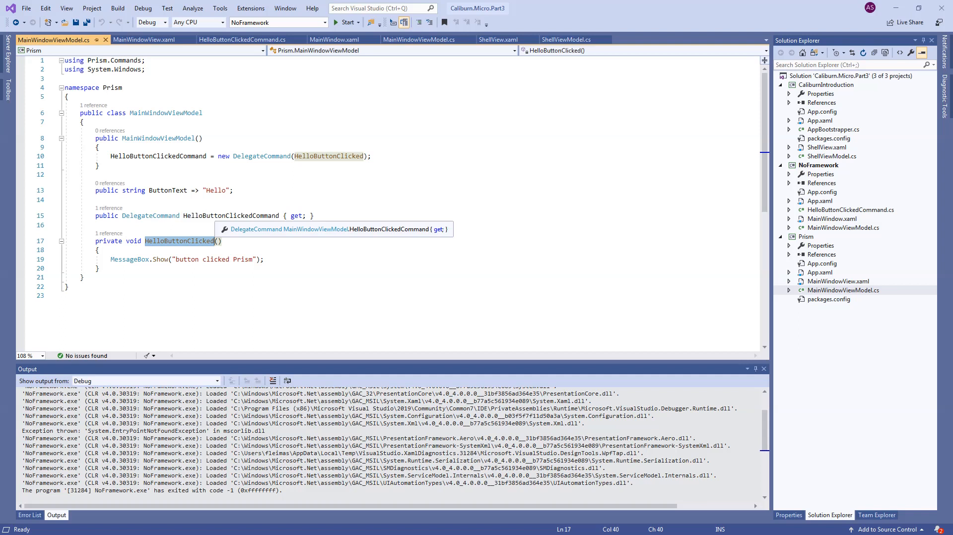
click(145, 38)
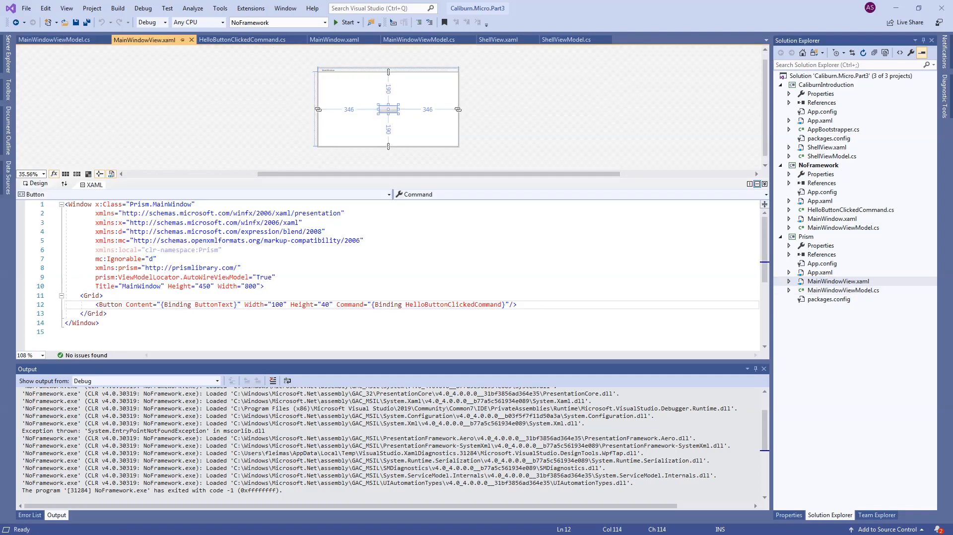
click(55, 39)
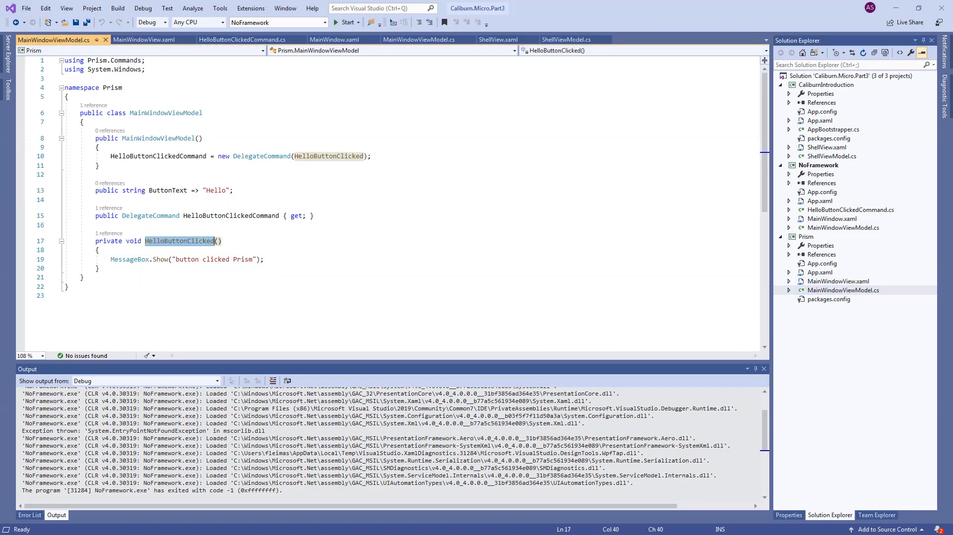
mouse_move(162, 215)
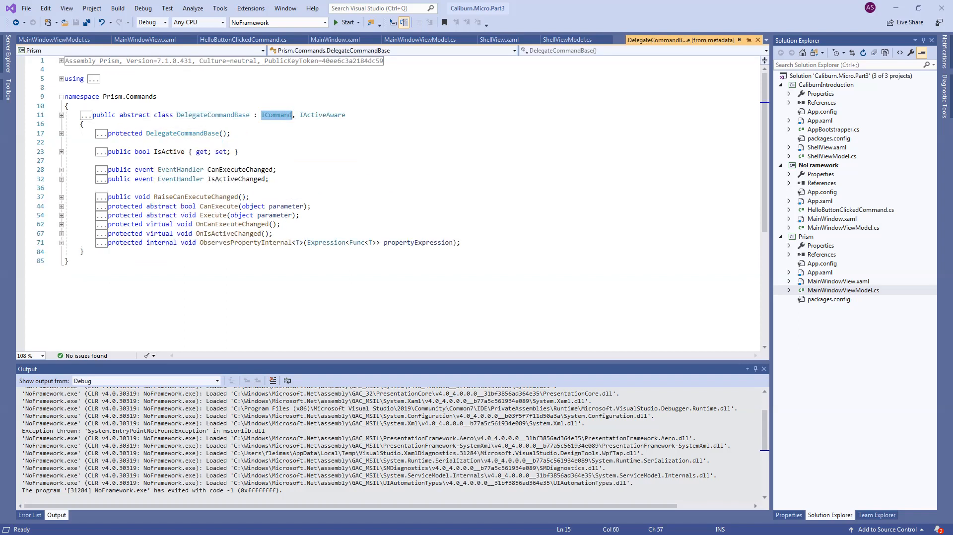
Step: Inspect DelegateCommand in the Prism view model constructor, then return to HelloButtonClickedCommand
click(844, 290)
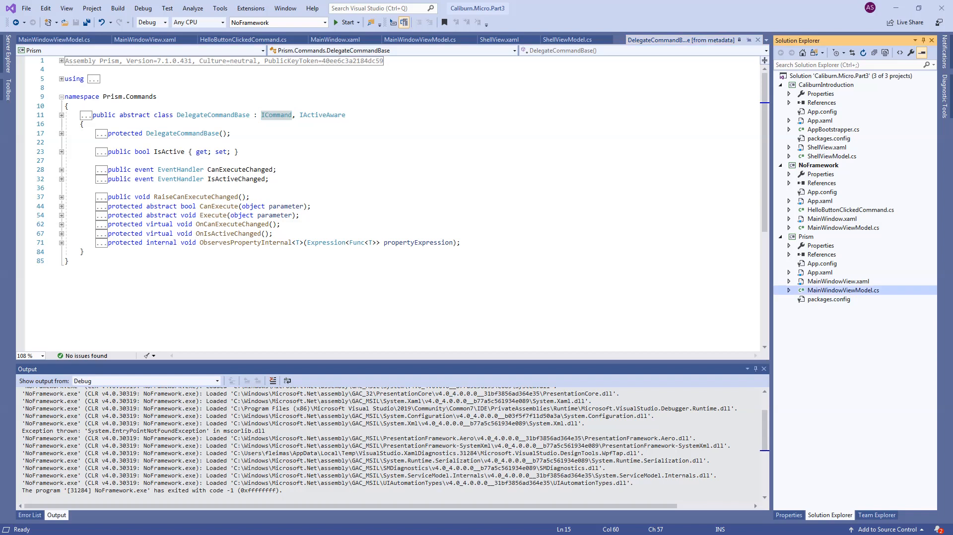
click(55, 39)
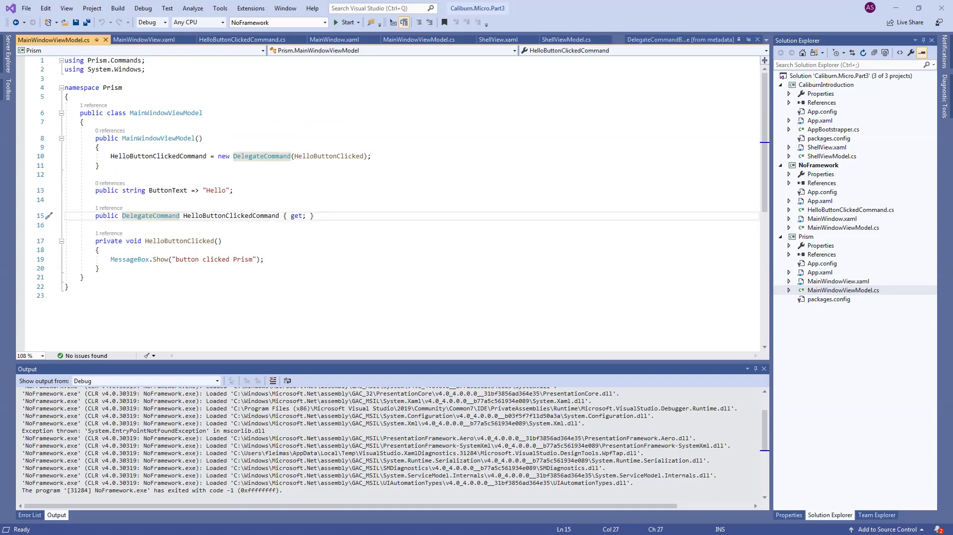
click(164, 215)
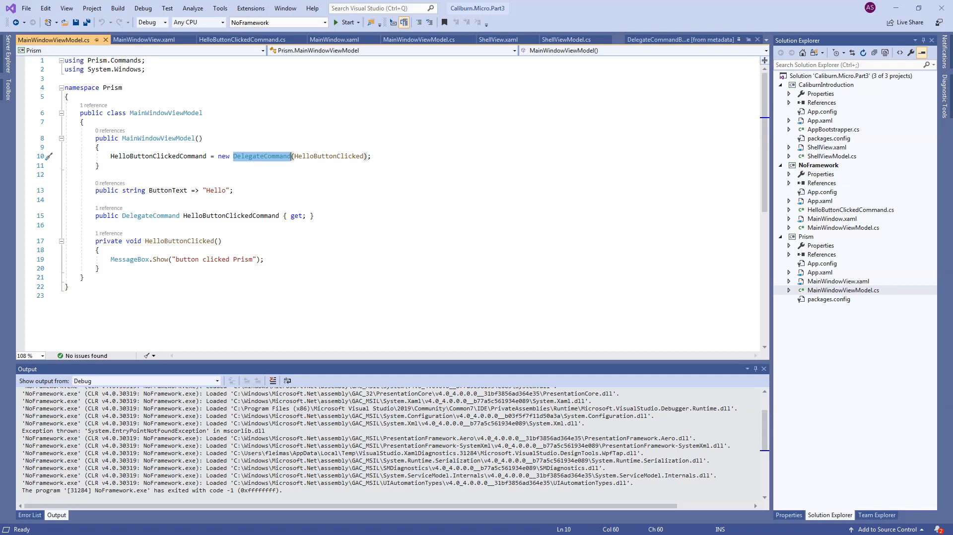
click(242, 40)
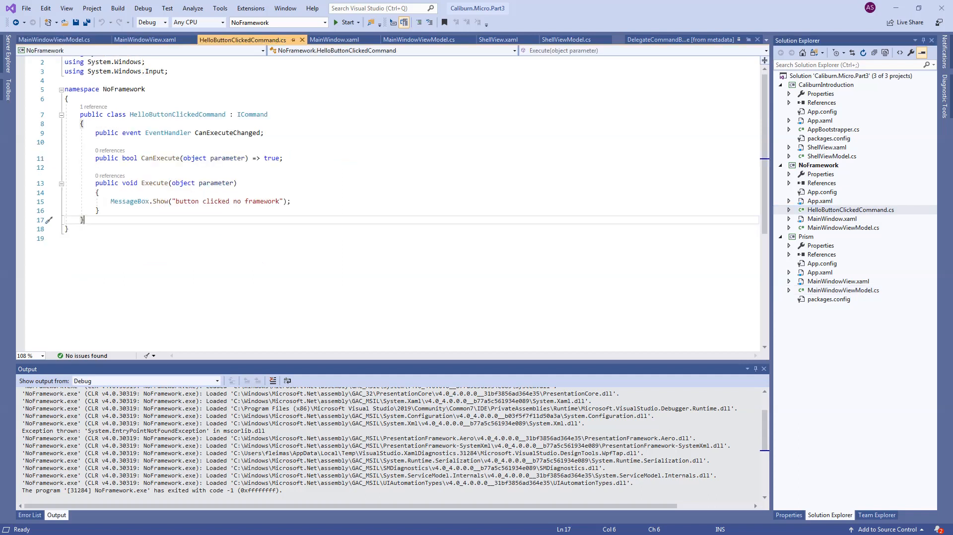
mouse_move(178, 114)
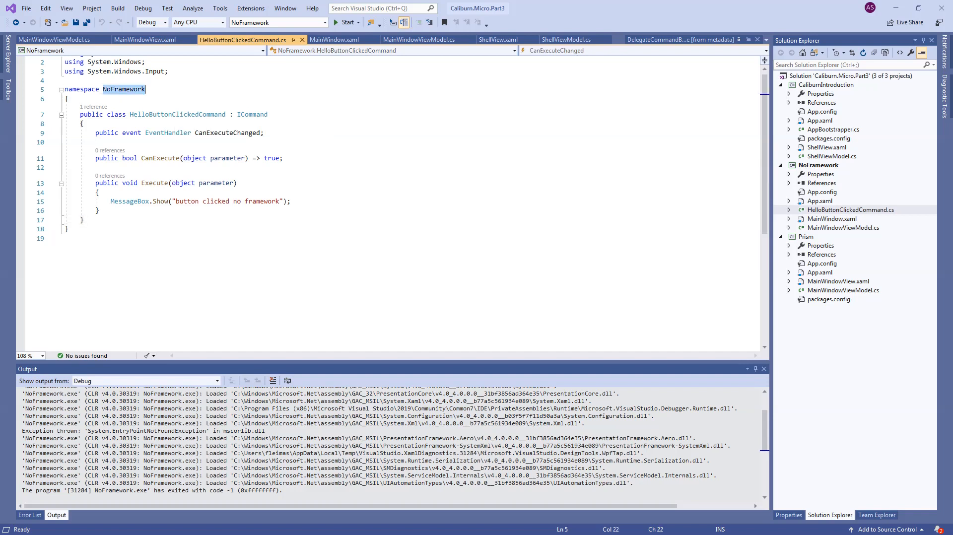
Step: Edit ShellViewModel's HelloClicked message to read 'button clicked from Caliburn'
click(99, 193)
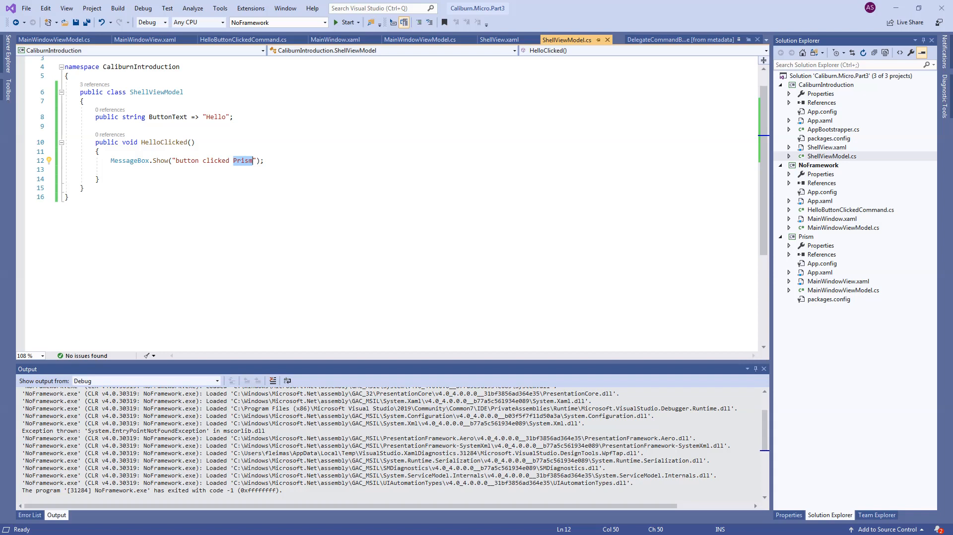
text(from calbui)
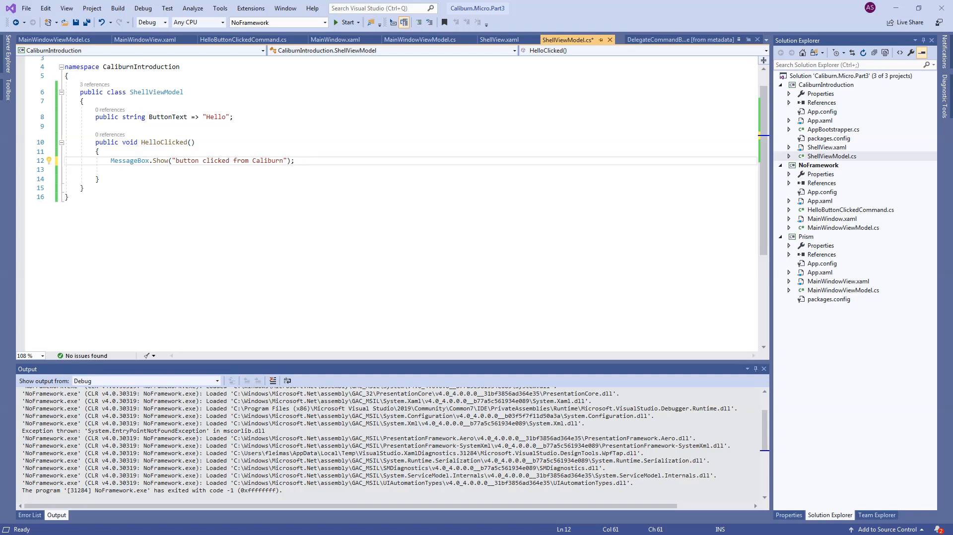
double_click(164, 141)
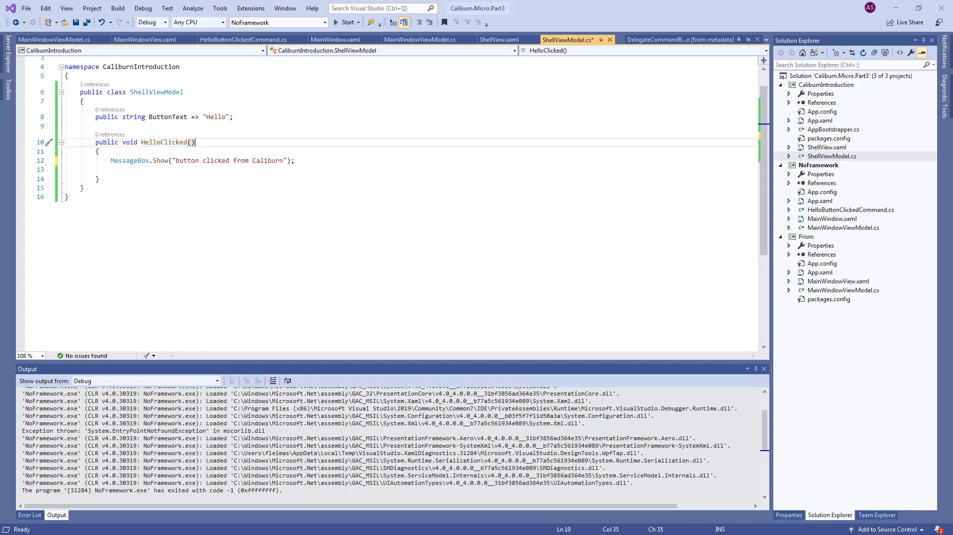
Step: Check the ShellView button named HelloClicked against the ShellViewModel method
click(499, 39)
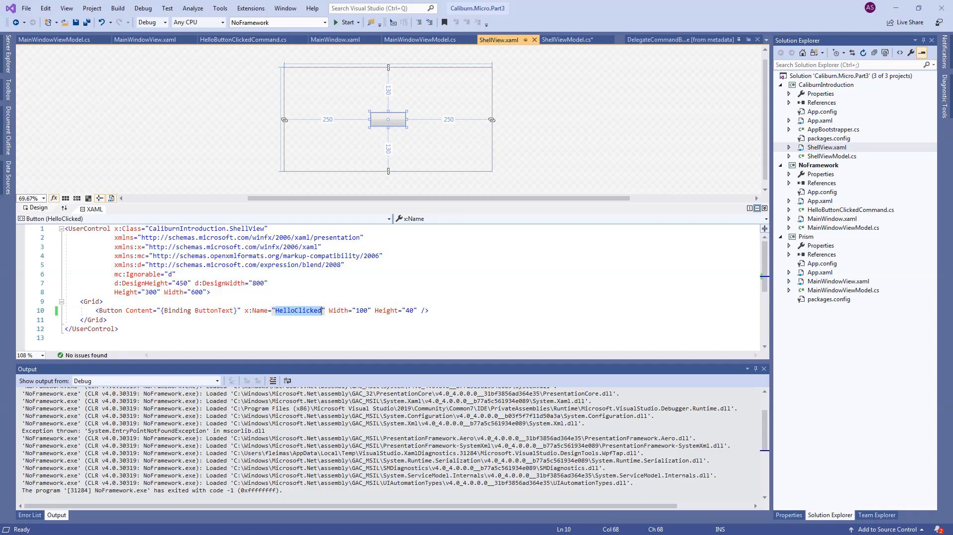
click(566, 40)
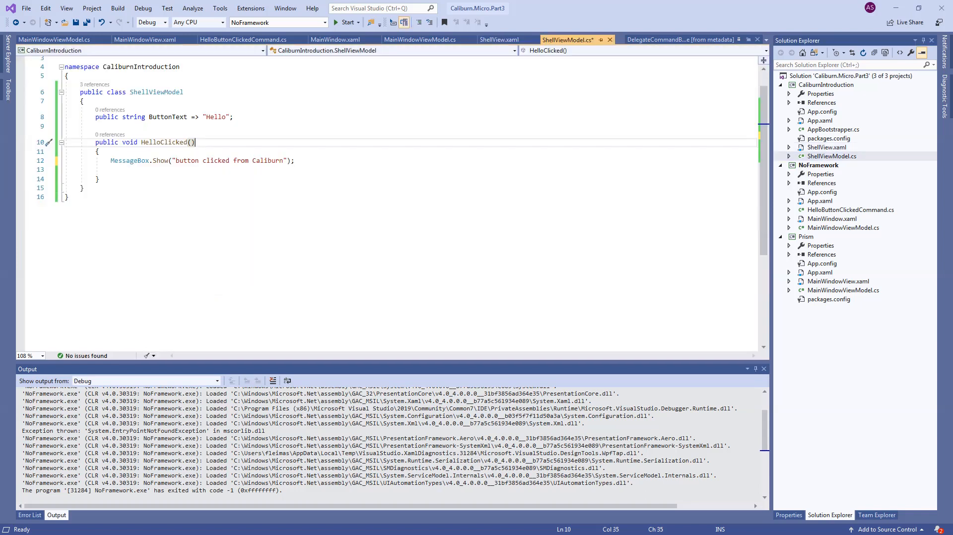
click(499, 39)
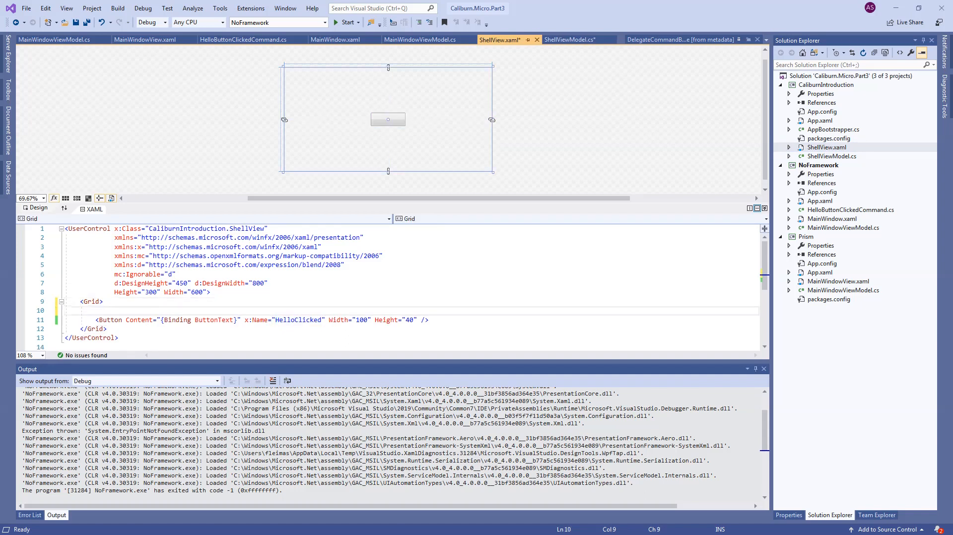
Step: Add <Label x:Name="HelloLabel"/> to the ShellView Grid and save the file
text(<Label)
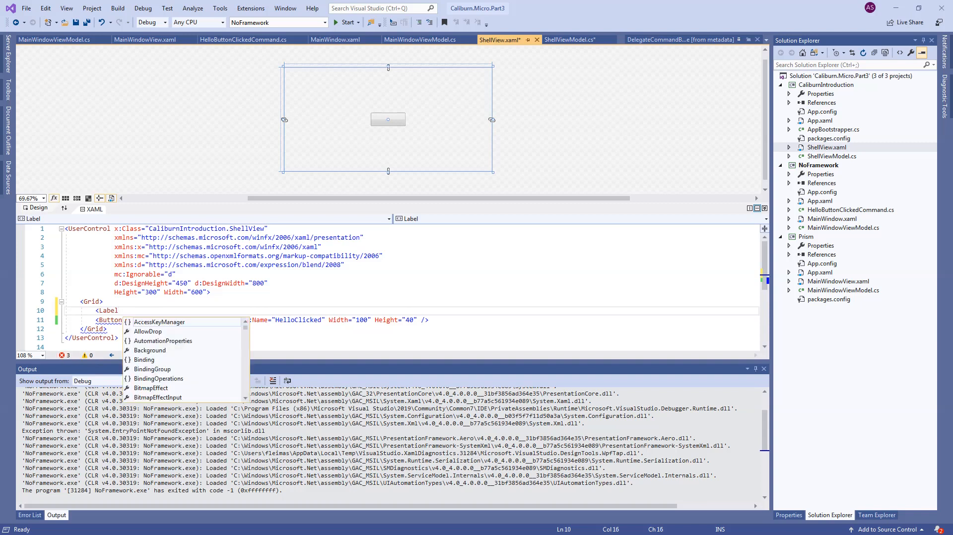
text(x:Name=")
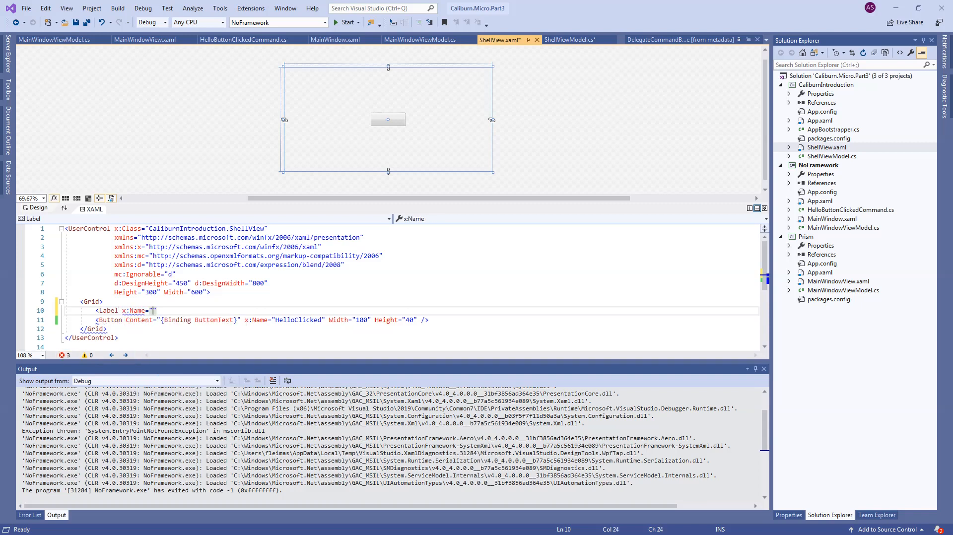
text(HelloLabel)
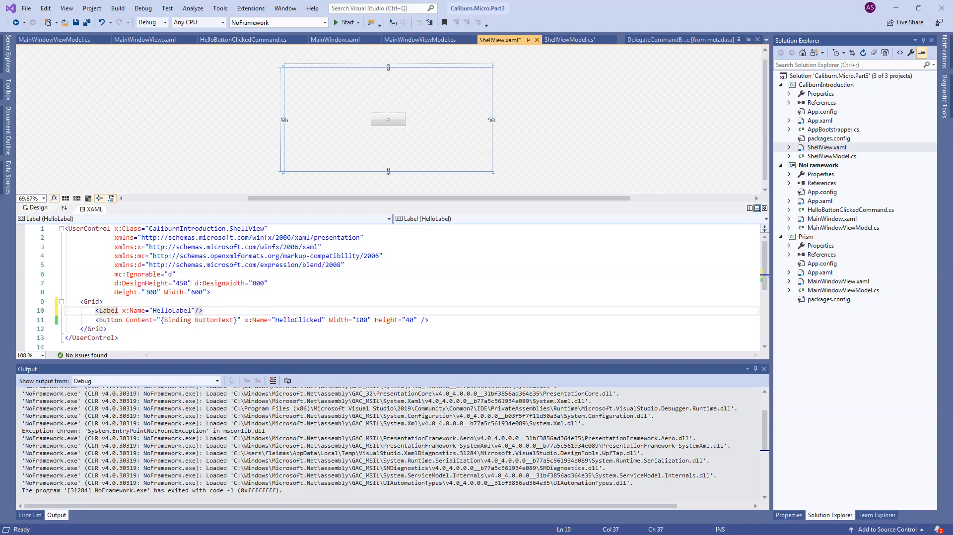
key(ctrl+s)
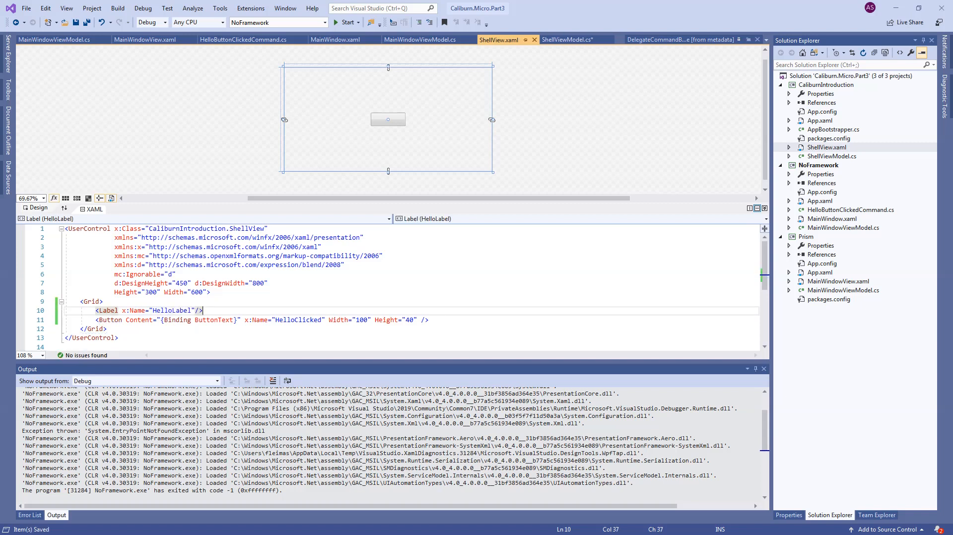
click(567, 39)
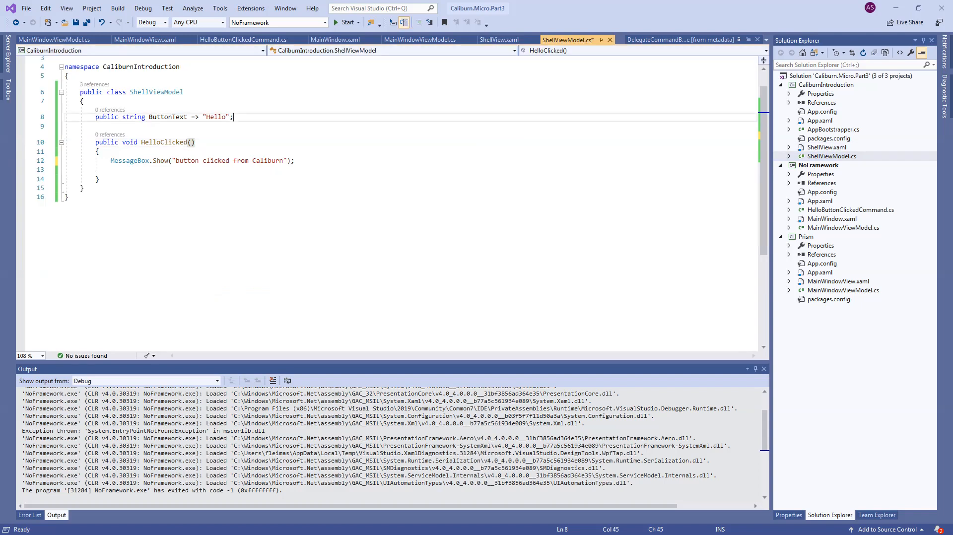
Step: Add a public string HelloLabel property returning 'Hello label', verifying the name against ShellView.xaml
text(public)
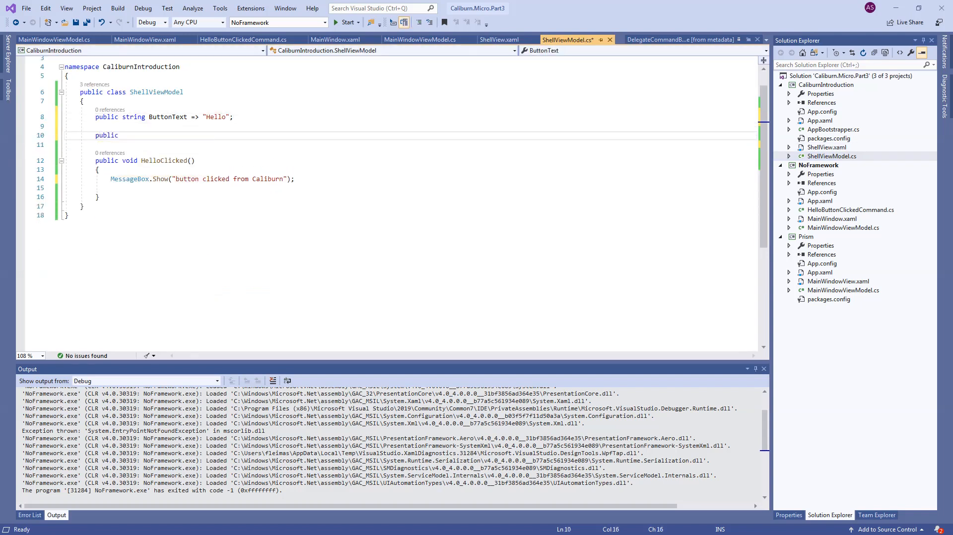
text(string HelloLabel => "Hello label";)
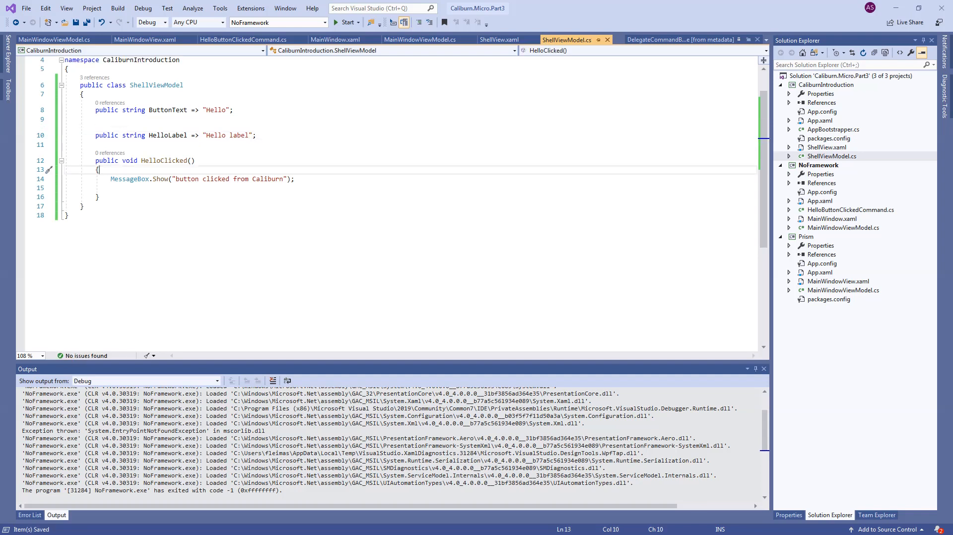
click(499, 39)
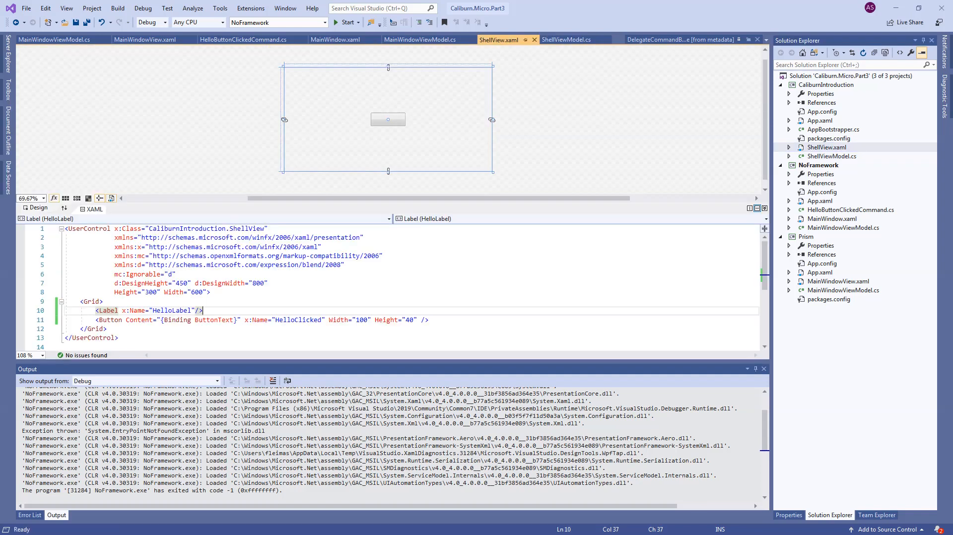
double_click(107, 309)
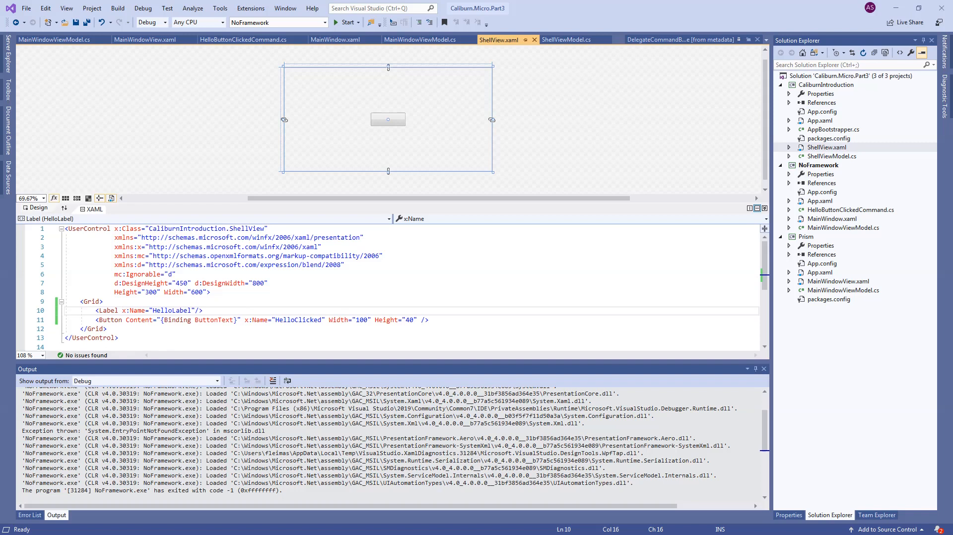
click(565, 39)
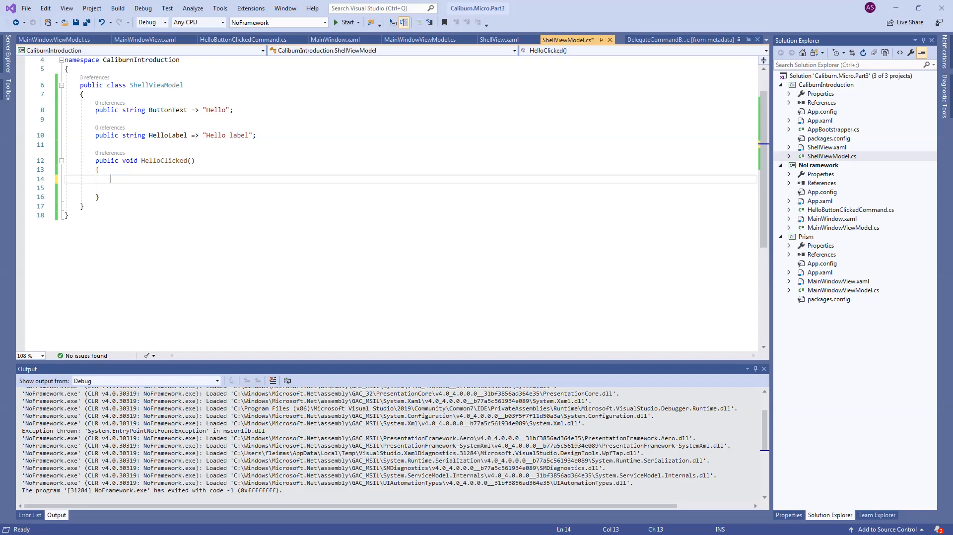
Step: Make HelloClicked set HelloLabel = "Clicked button" and change HelloLabel to a { get; set; } property
text(Hell)
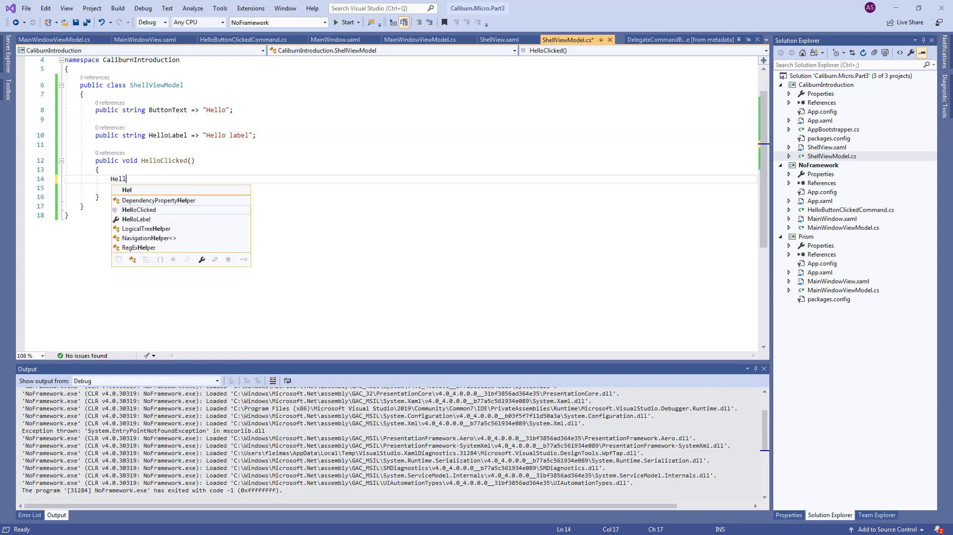
text(HelloClicked)
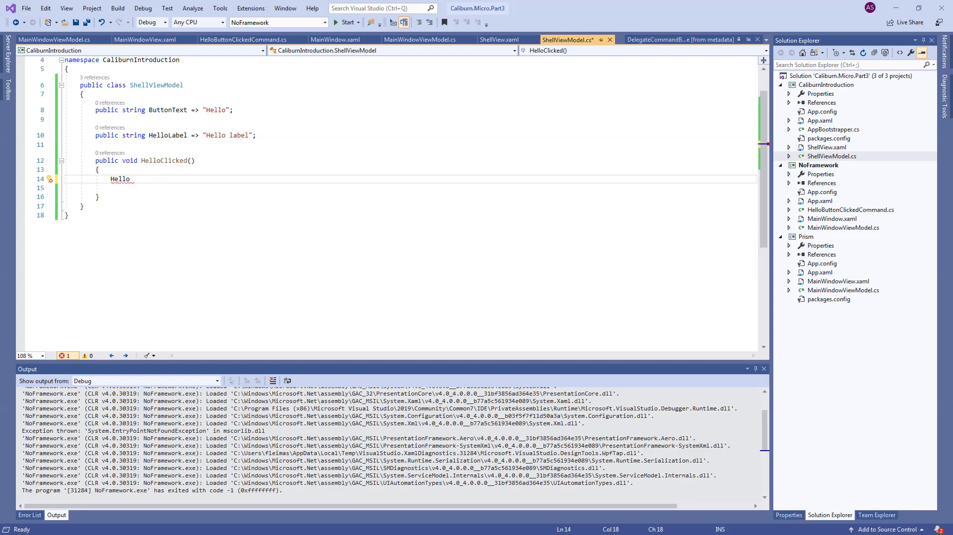
text(L)
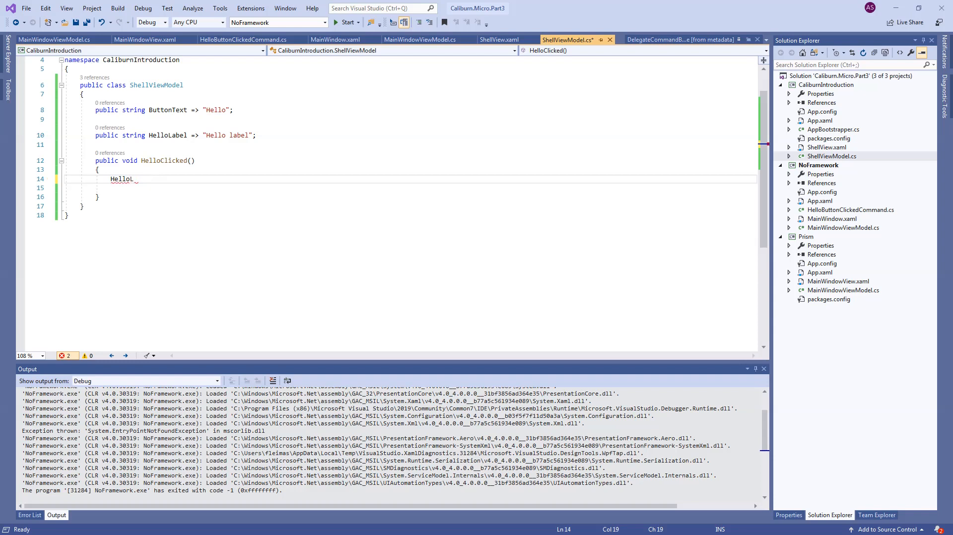
text(abel)
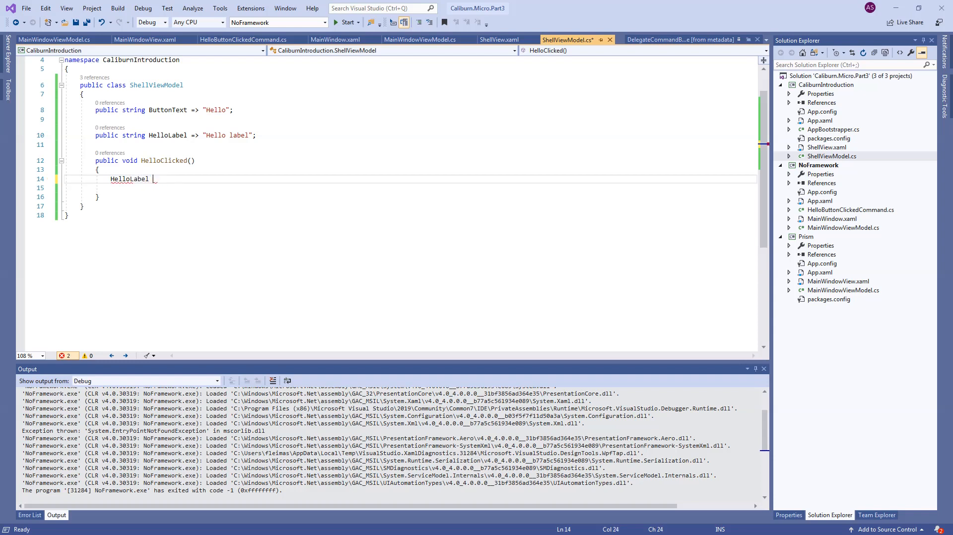
text(= "Clicked ")
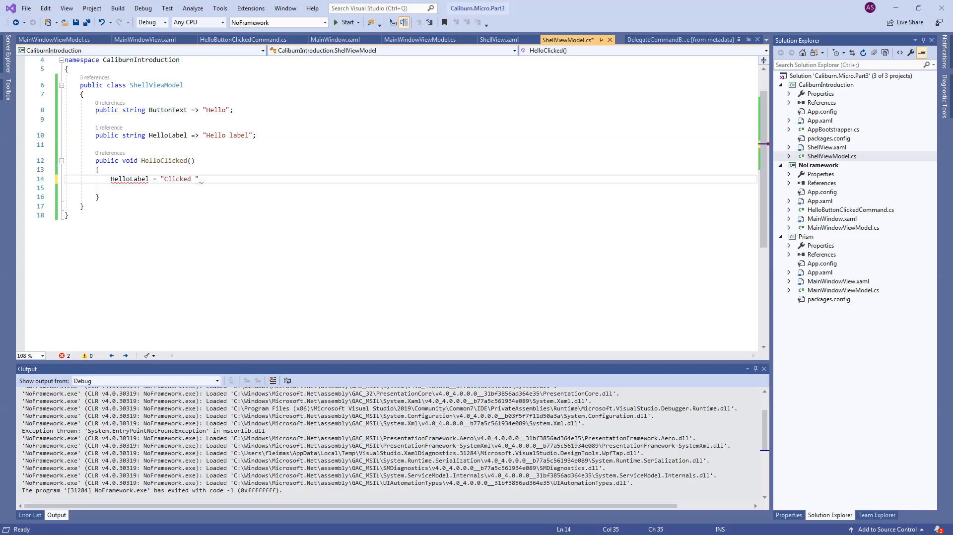
text(button)
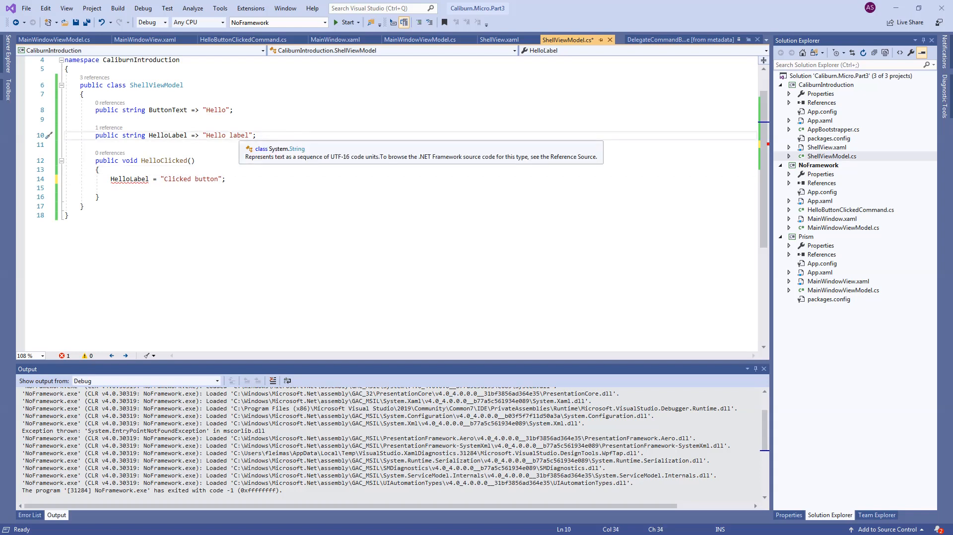
text({get;set;)
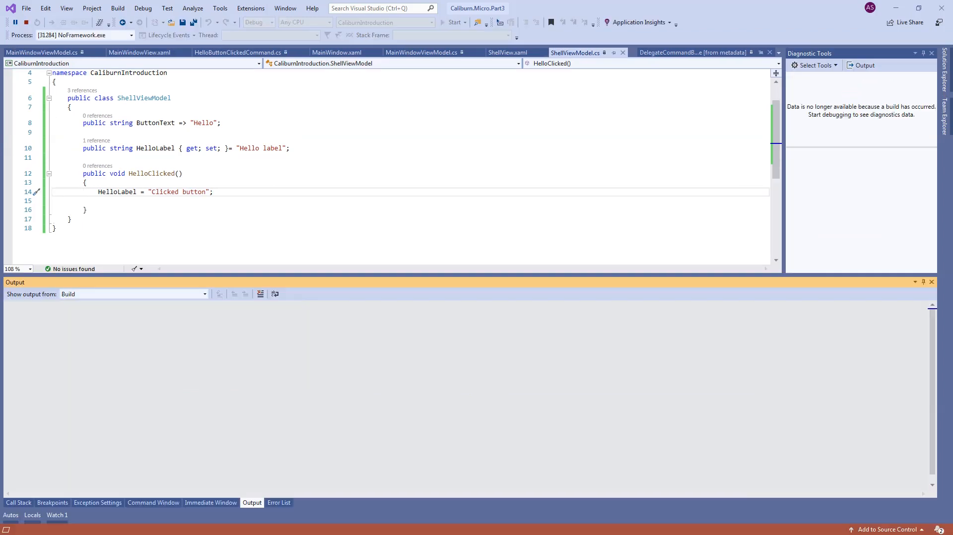
Step: Stop debugging the running CaliburnIntroduction app
click(451, 23)
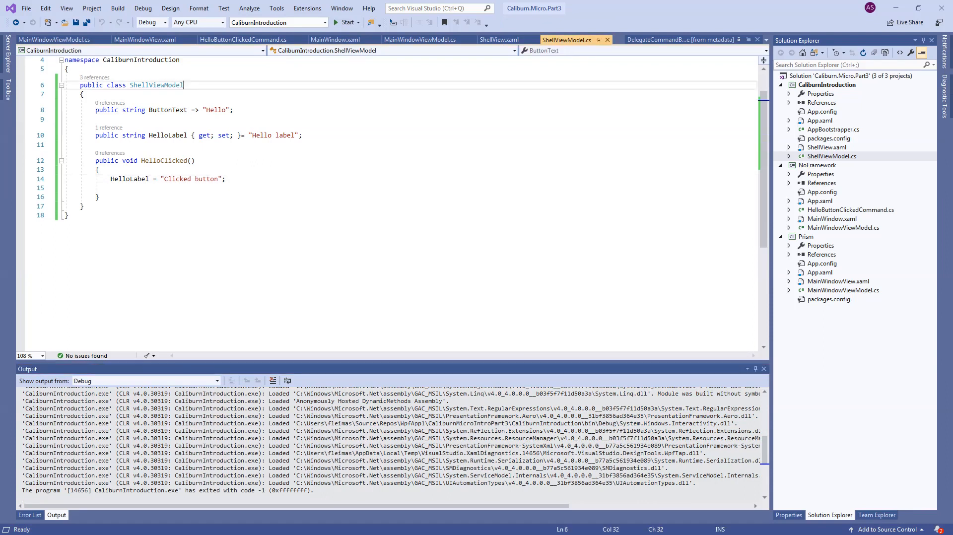
Step: Make ShellViewModel inherit from PropertyChangedBase
text(: Pr)
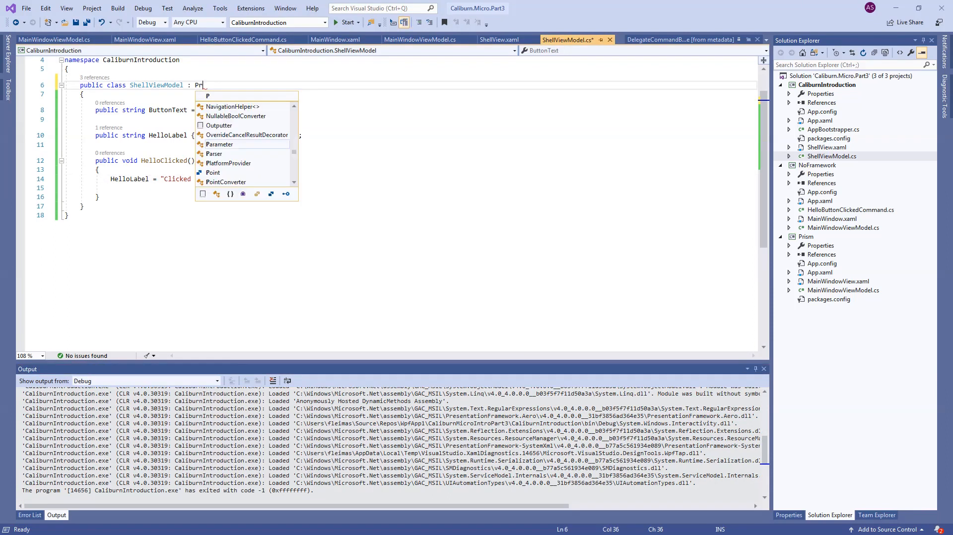
text(opertyChangedBase)
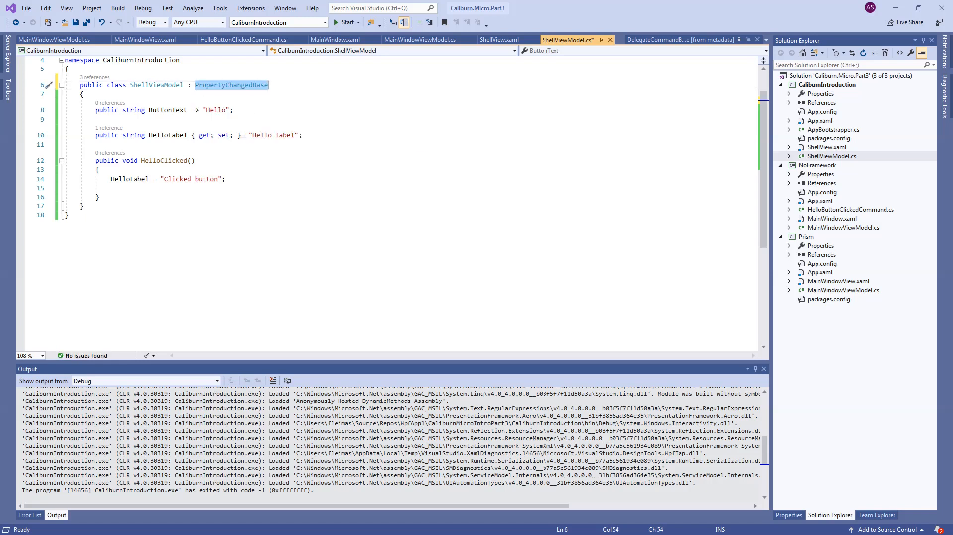
mouse_move(231, 85)
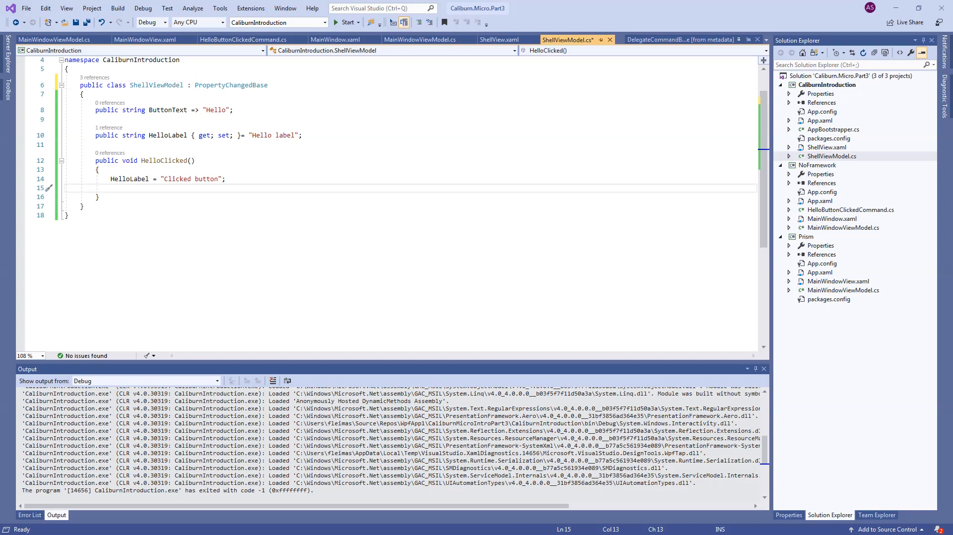
Step: Add NotifyOfPropertyChange(nameof(HelloLabel)) in HelloClicked and save the file
text(NotifyOfPropertyChange()
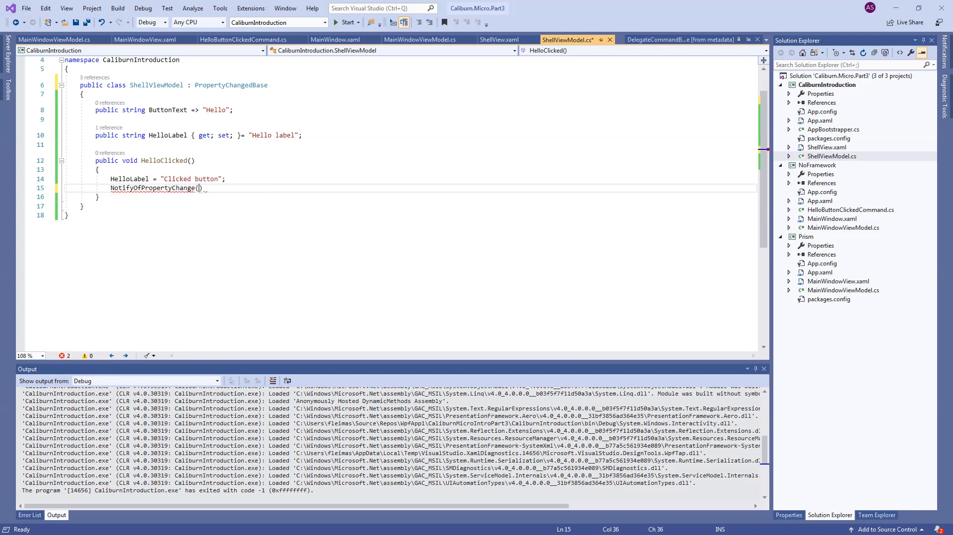
text(nameof())
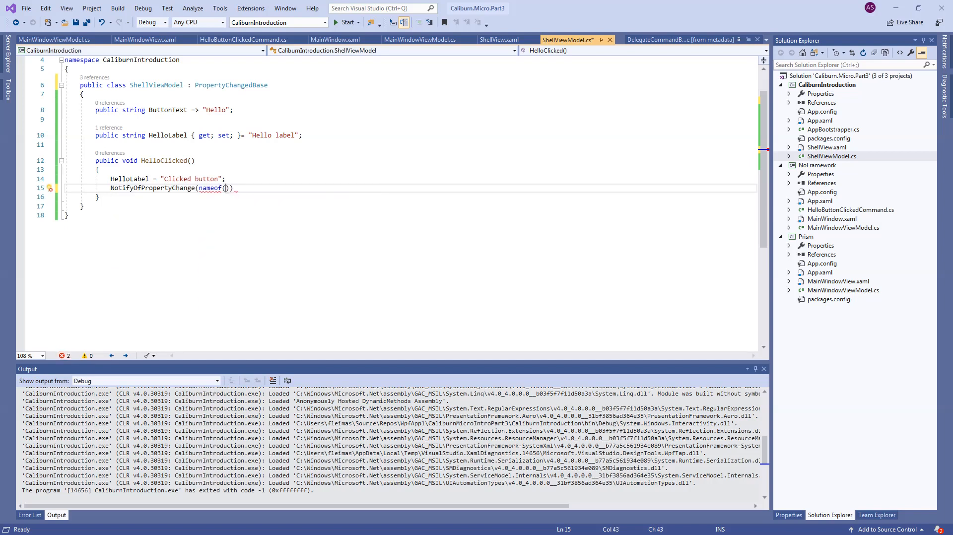
text(HelloLabel)
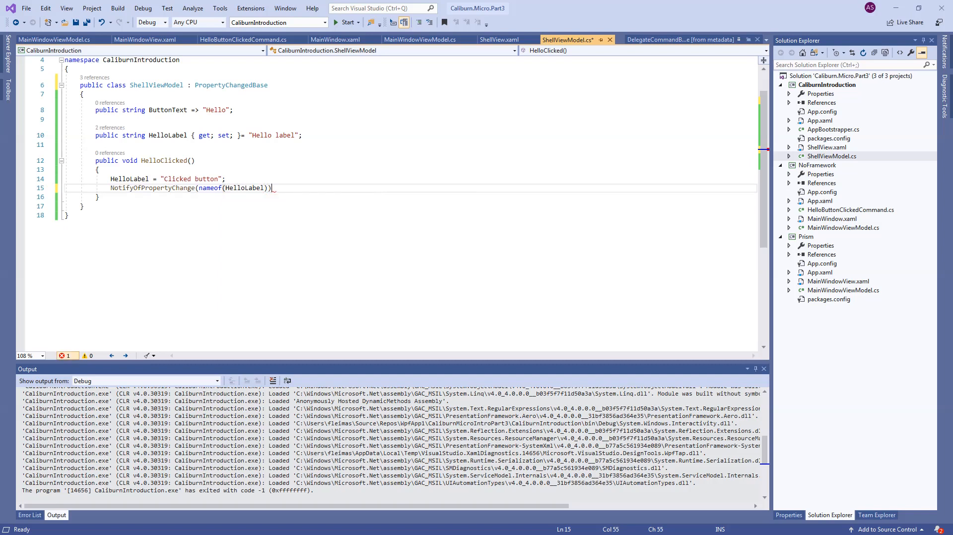
key(ctrl+s)
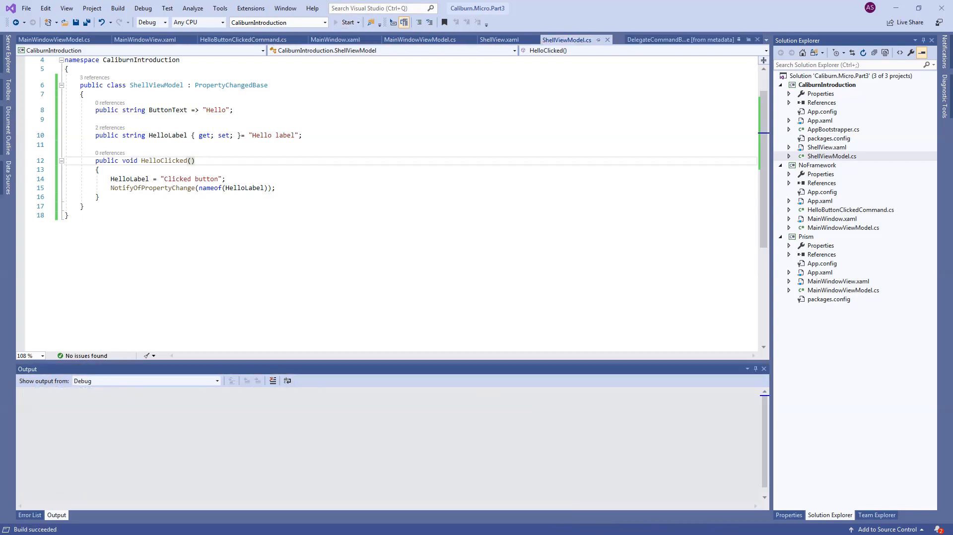
Step: Run the app and try the Hello button to check the label update
click(345, 23)
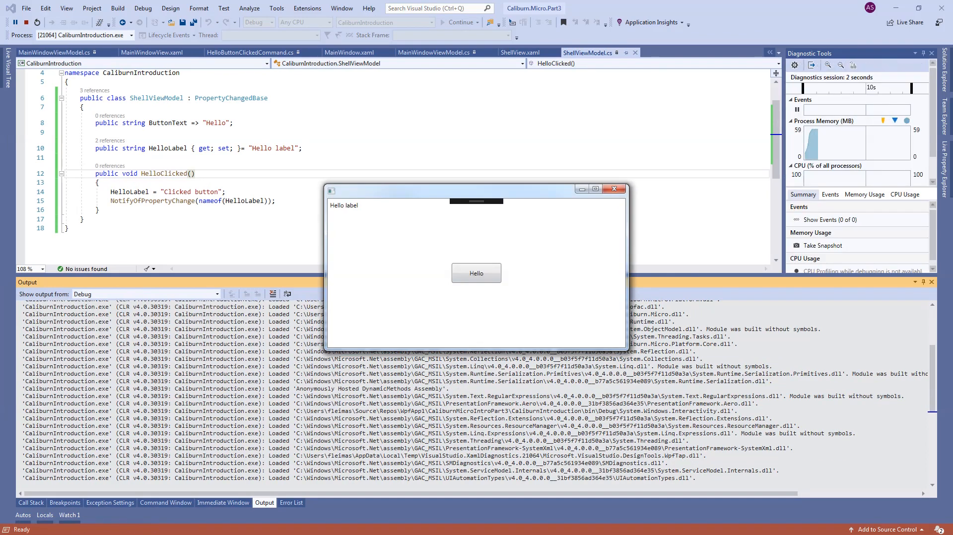
click(476, 272)
text( => )
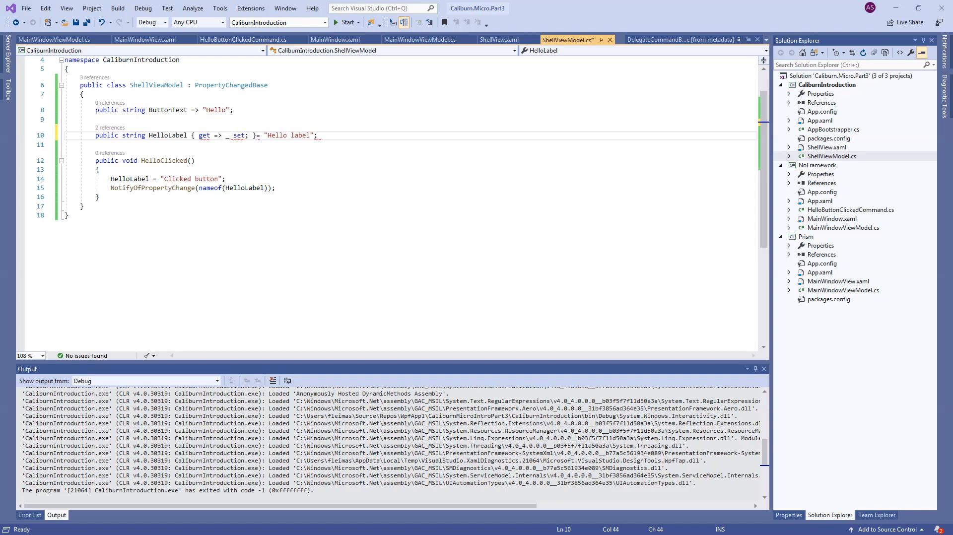
Step: Rewrite HelloLabel with get => _helloLabel and a setter assigning _helloLabel = value
text(_hello)
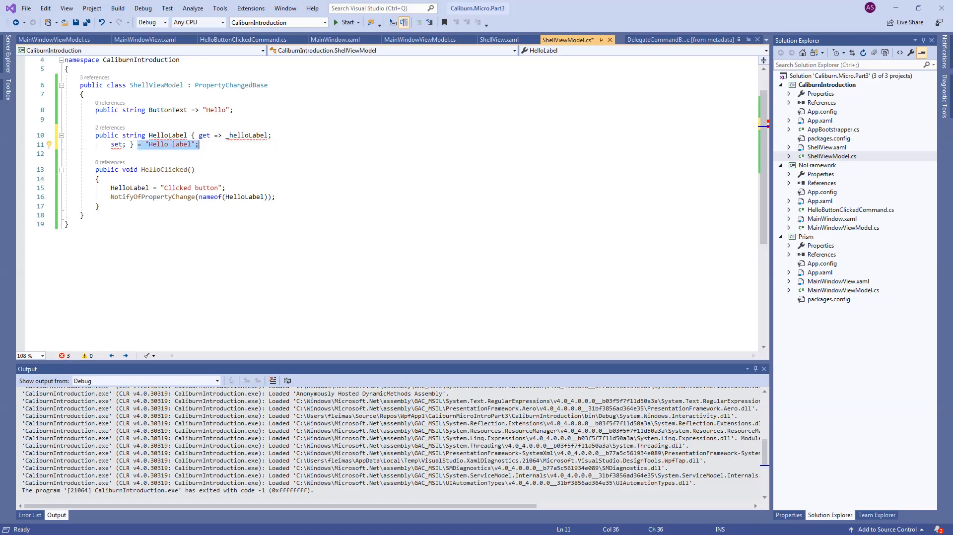
key(Delete)
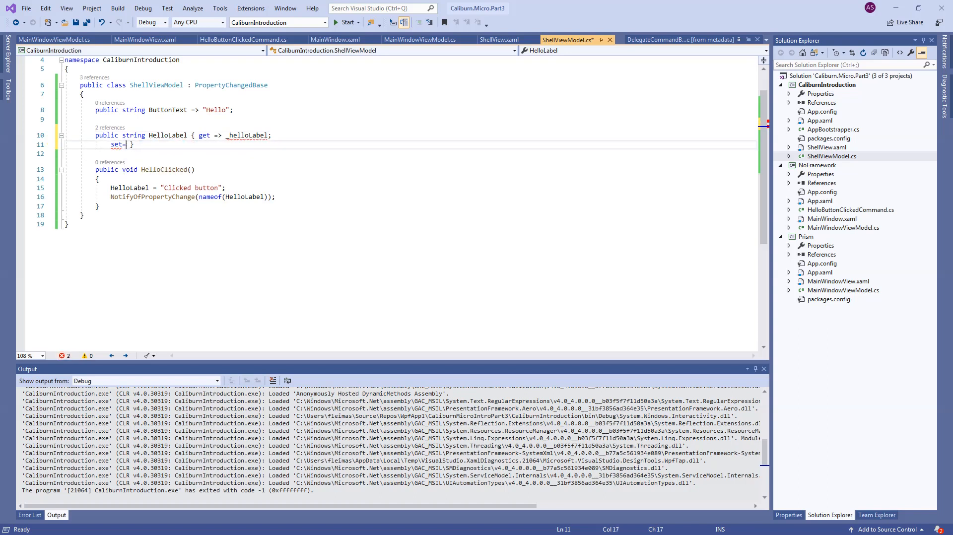
text(=>)
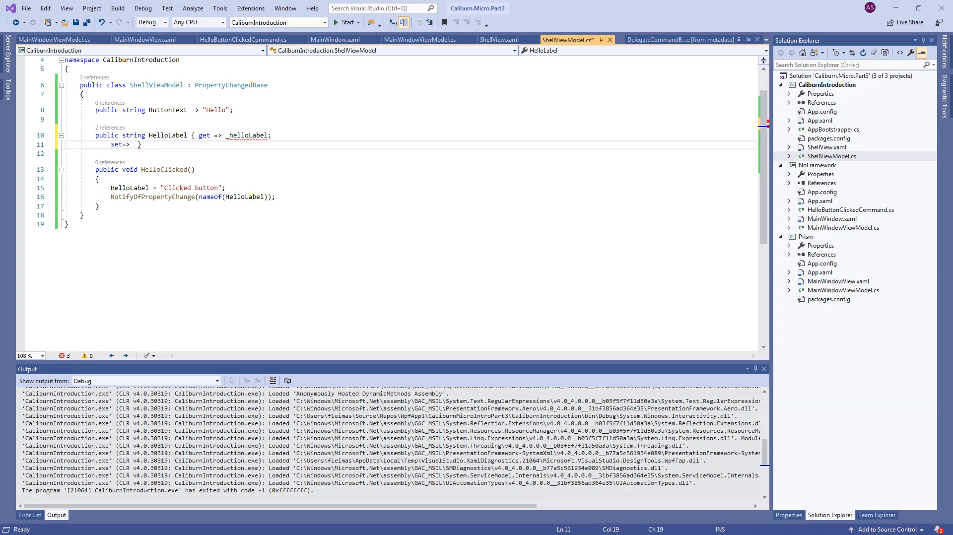
text(_helloLabel)
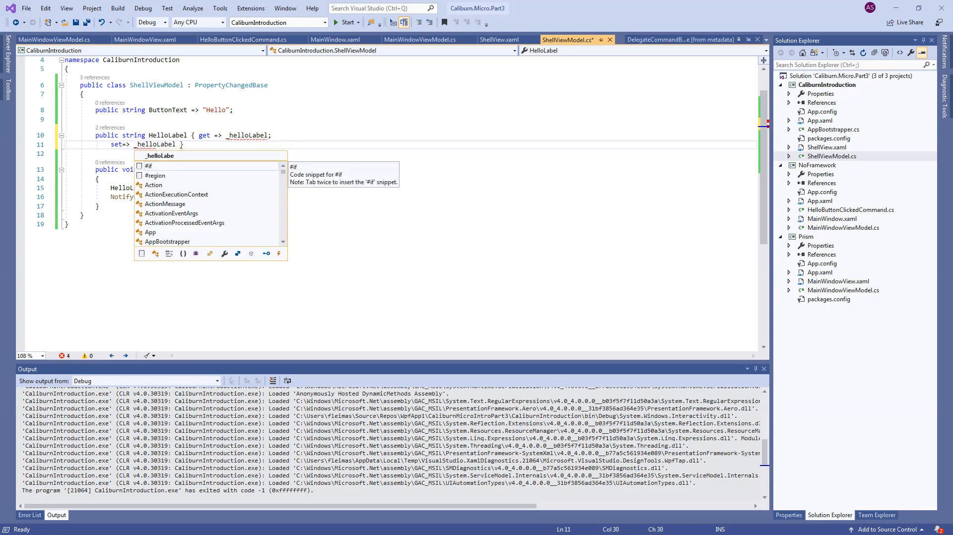
text(= value;)
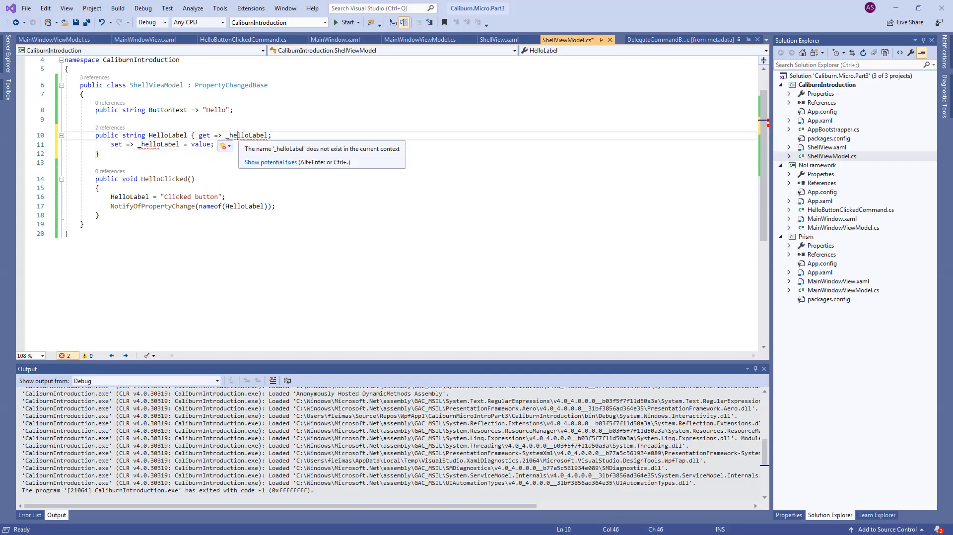
Step: Generate the private _helloLabel field and change the setter to Set(ref _helloLabel, value)
click(221, 150)
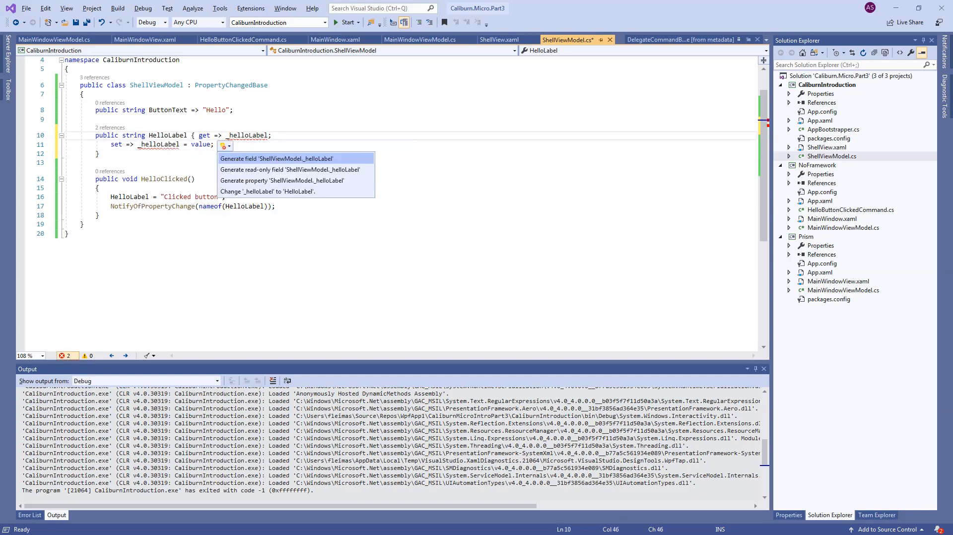
mouse_move(277, 159)
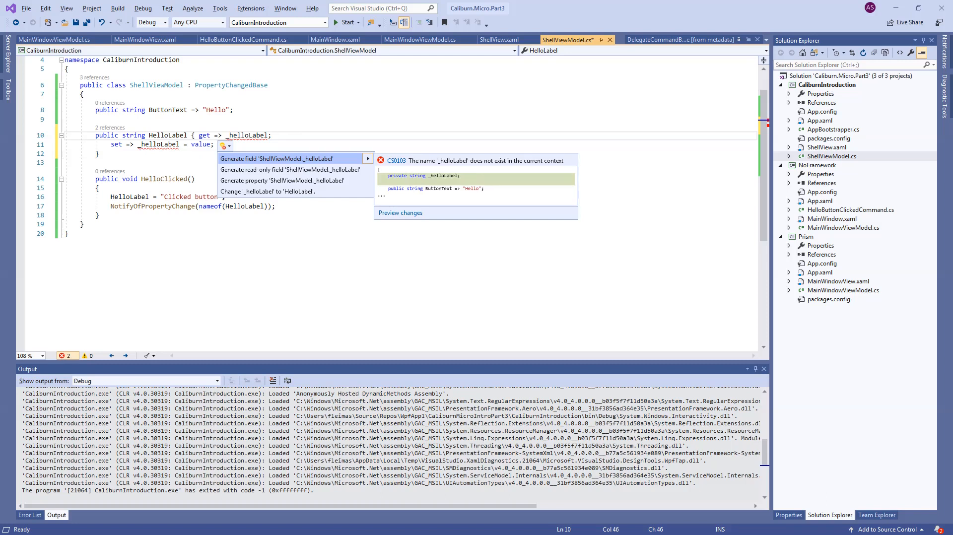
click(277, 158)
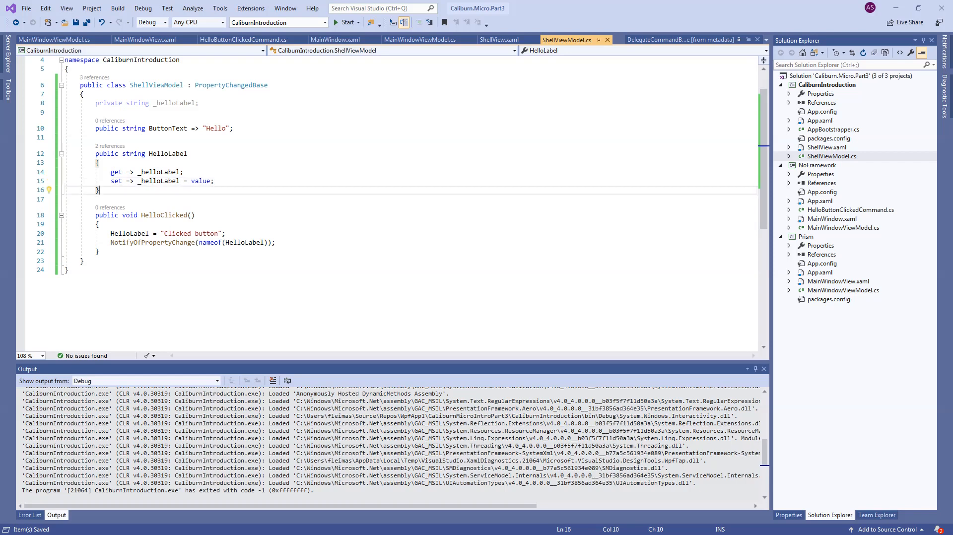
text(Set(ref)
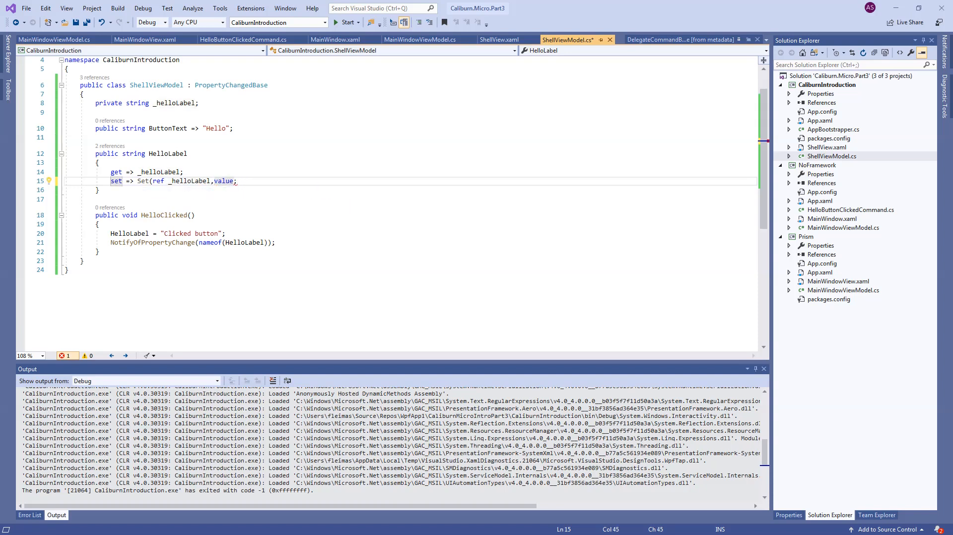
text(,)
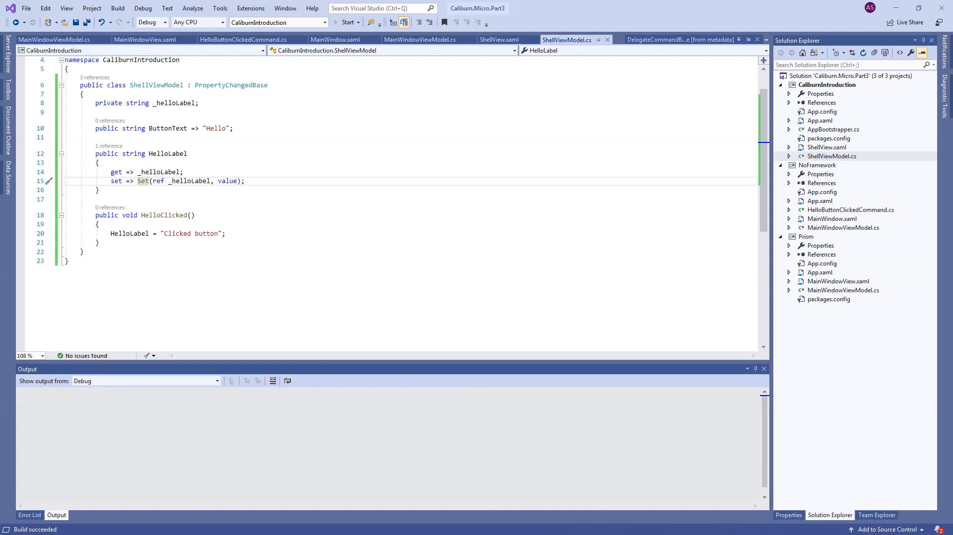
Step: Run the app, then initialize _helloLabel to "Hello label"
click(345, 23)
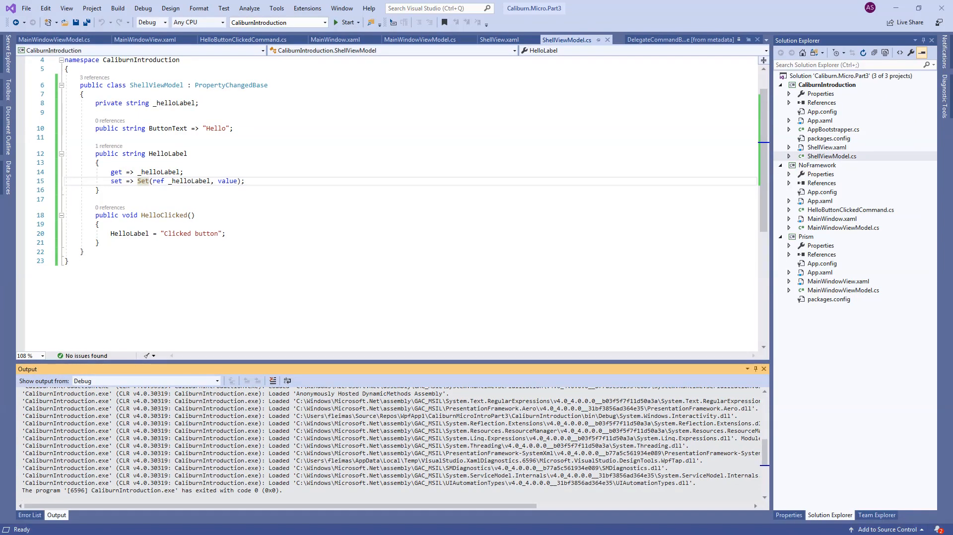
click(200, 104)
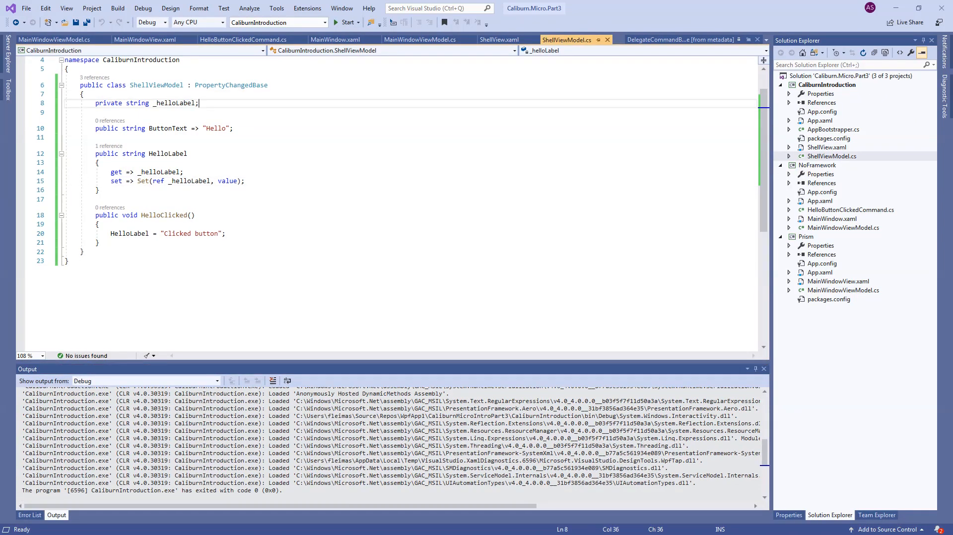
text(=)
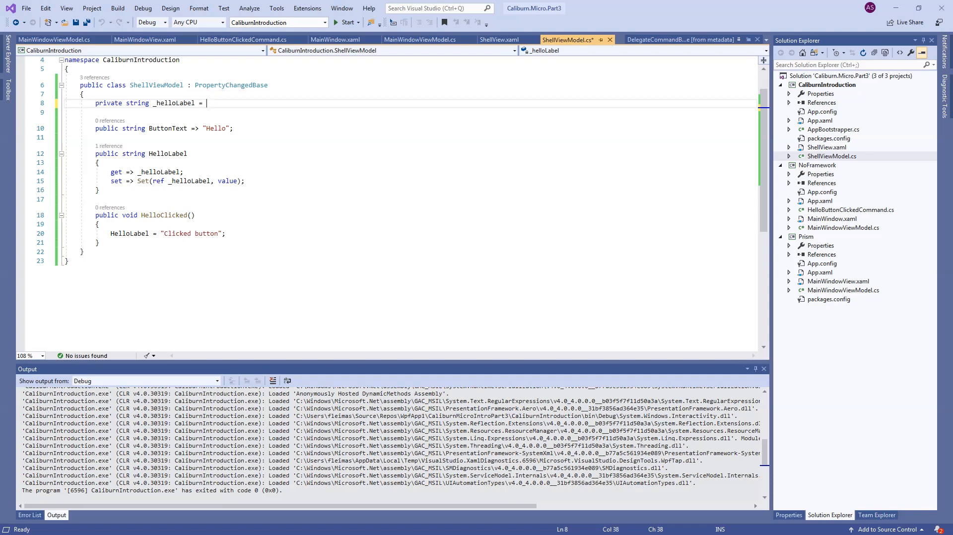
text("Hello la")
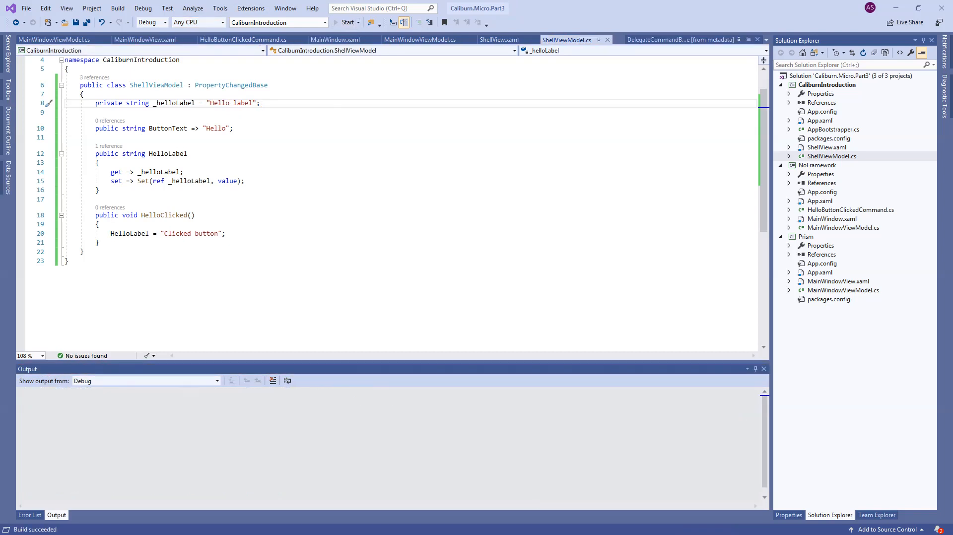
Step: Launch the rebuilt app and press Hello so the label becomes 'Clicked button'
click(346, 23)
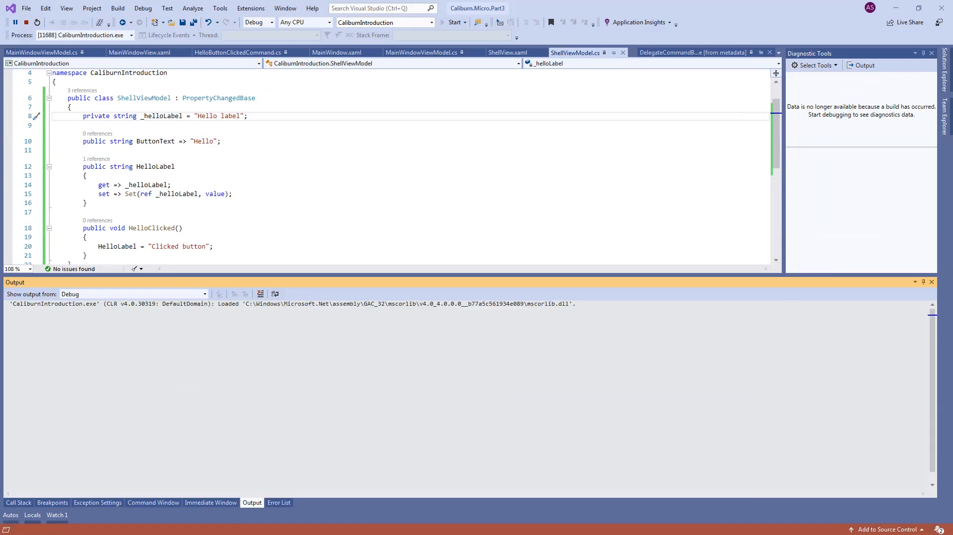
click(453, 23)
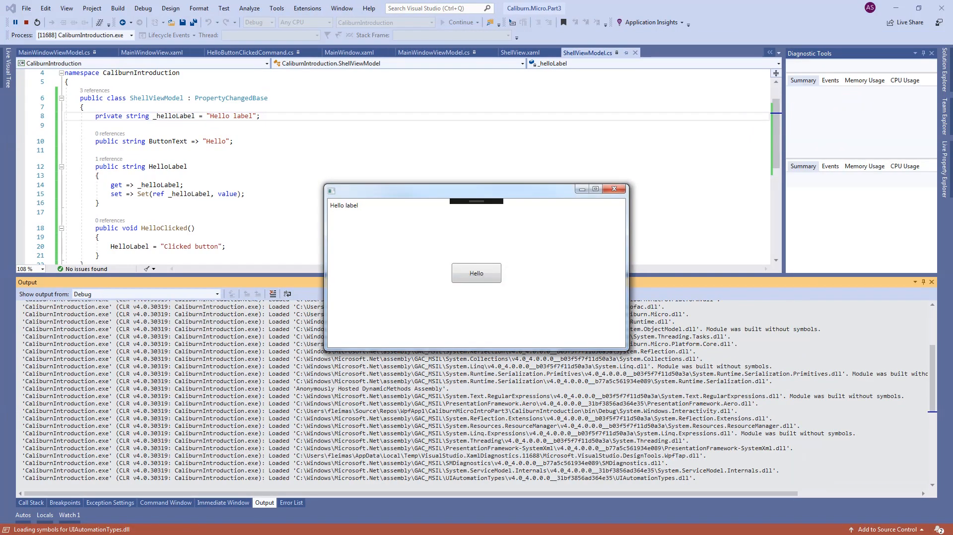
click(476, 273)
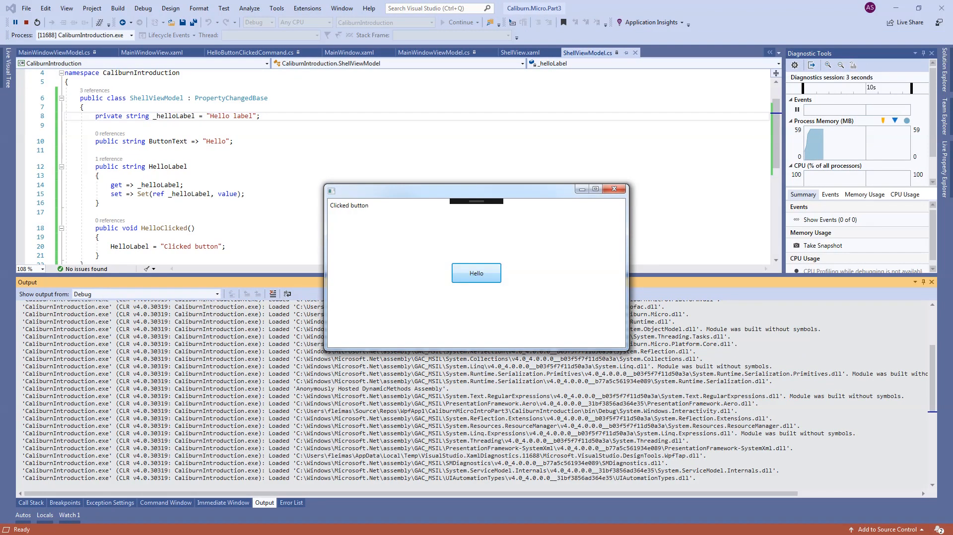